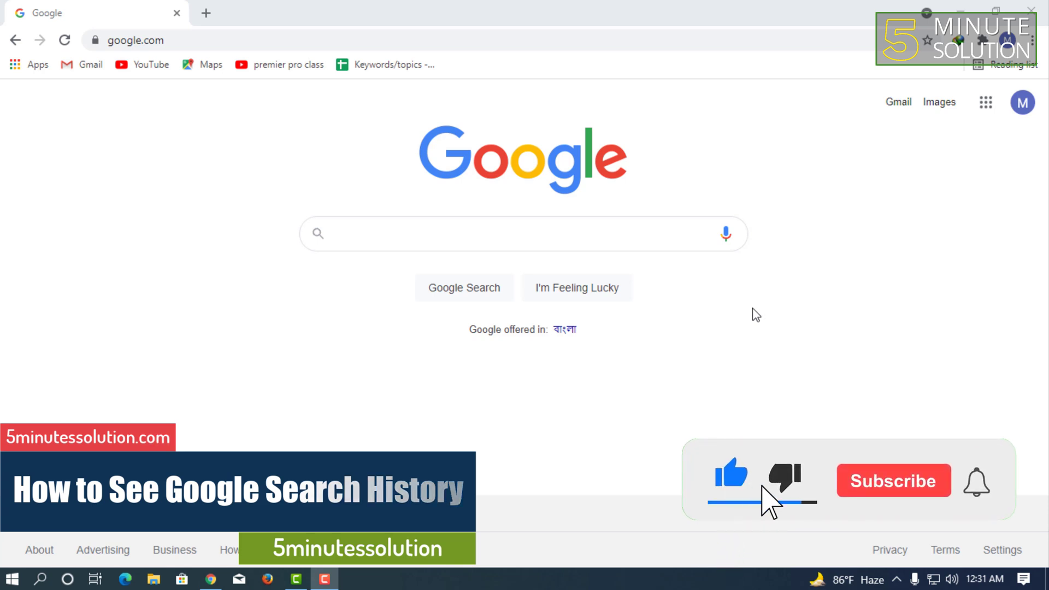
# - From the profile menu, launch 'Manage your Google Account' in a new tab
pyautogui.click(895, 481)
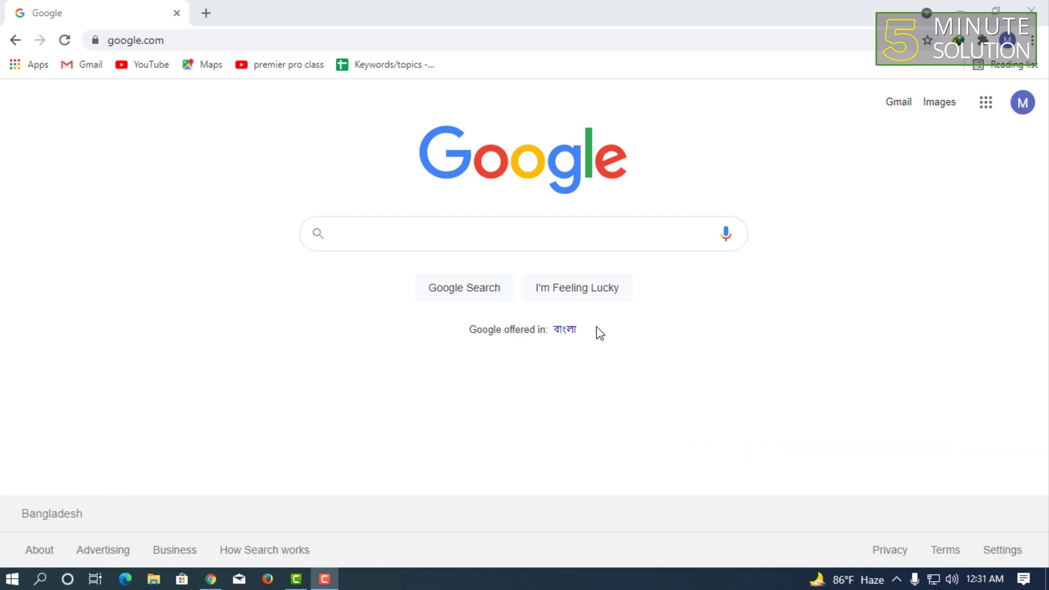
pyautogui.moveTo(42, 116)
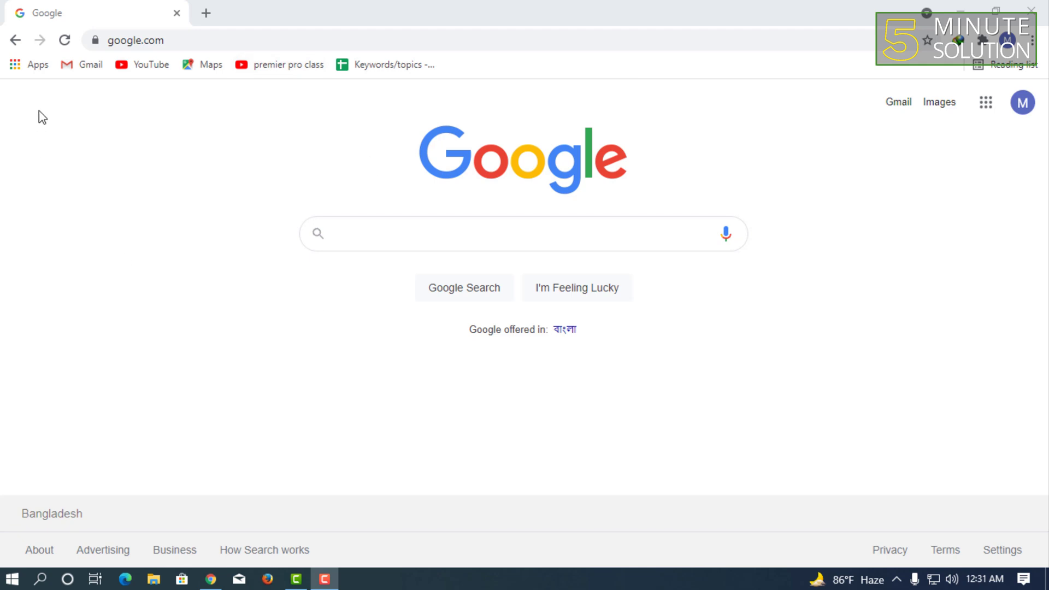
pyautogui.moveTo(288, 230)
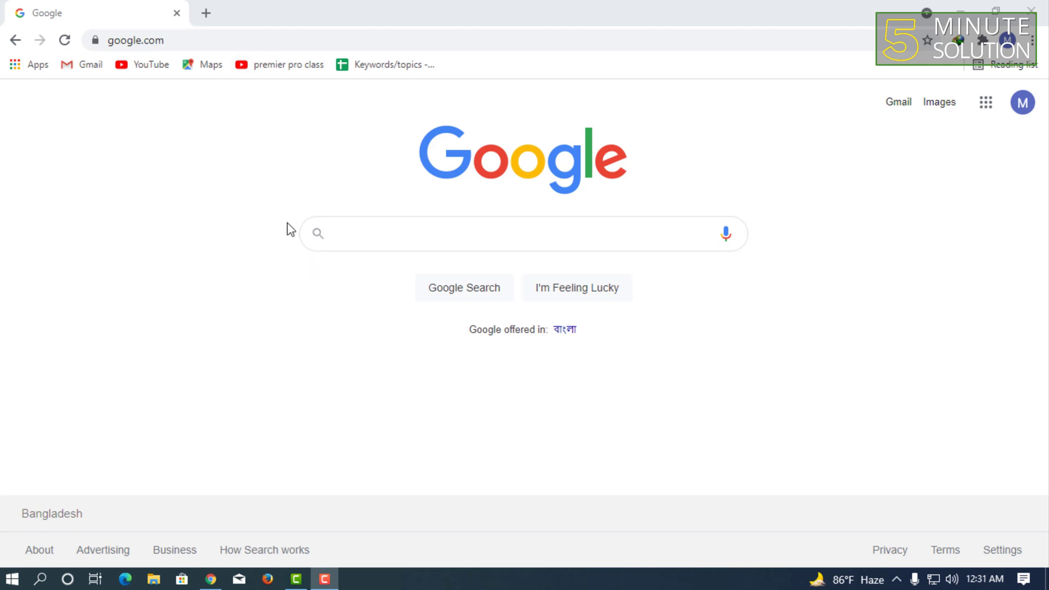
pyautogui.moveTo(421, 152)
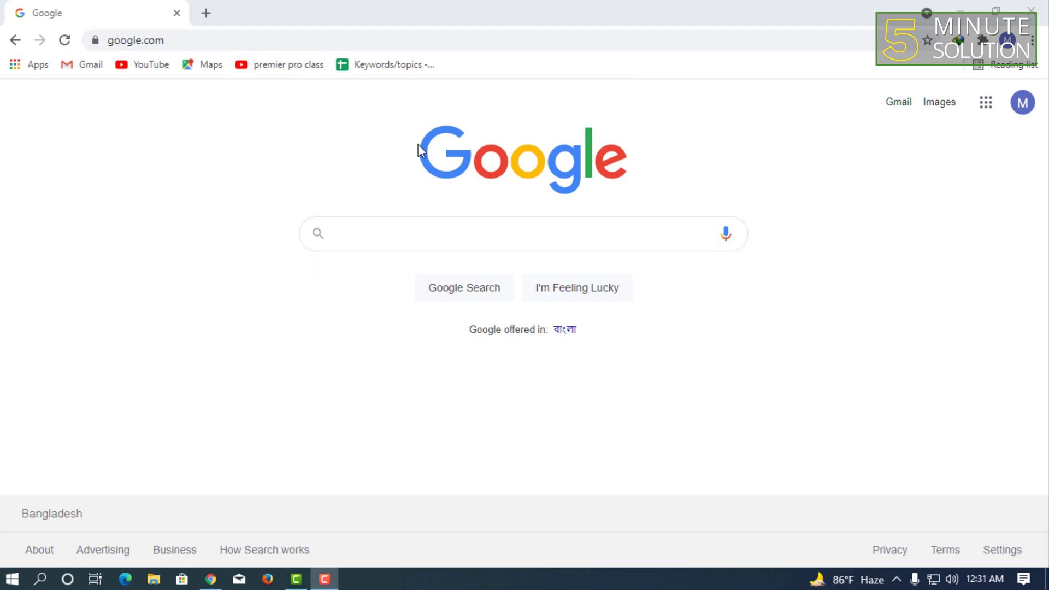
pyautogui.moveTo(892, 105)
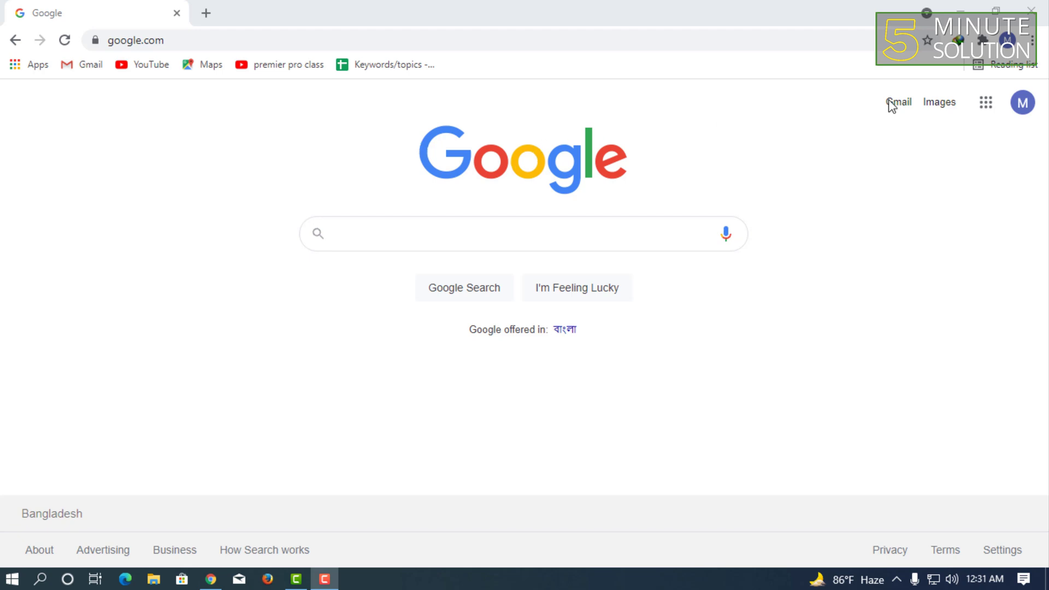
pyautogui.moveTo(563, 169)
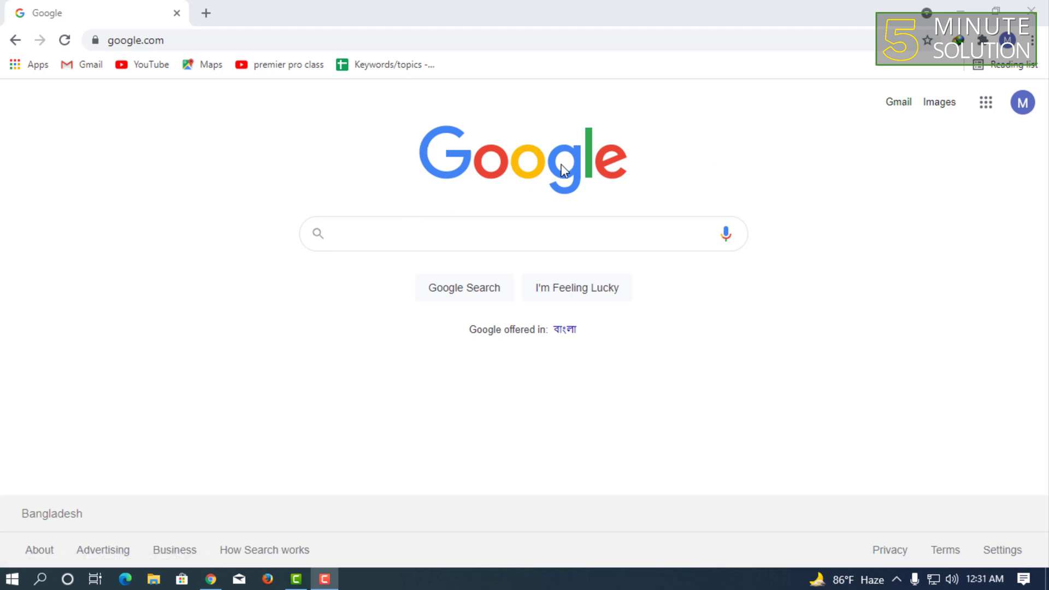
pyautogui.moveTo(1026, 102)
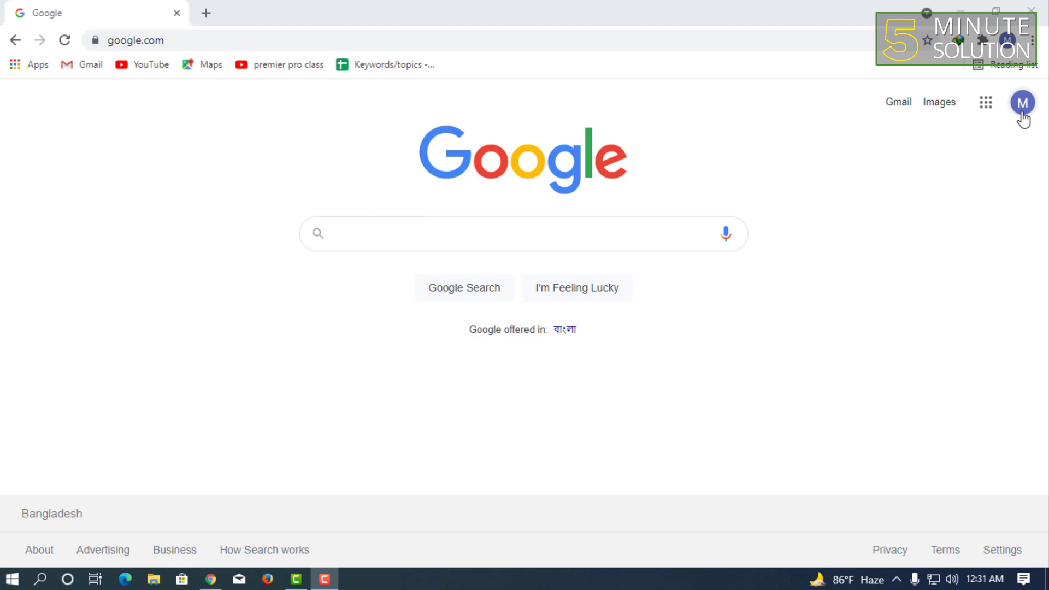
pyautogui.click(1025, 101)
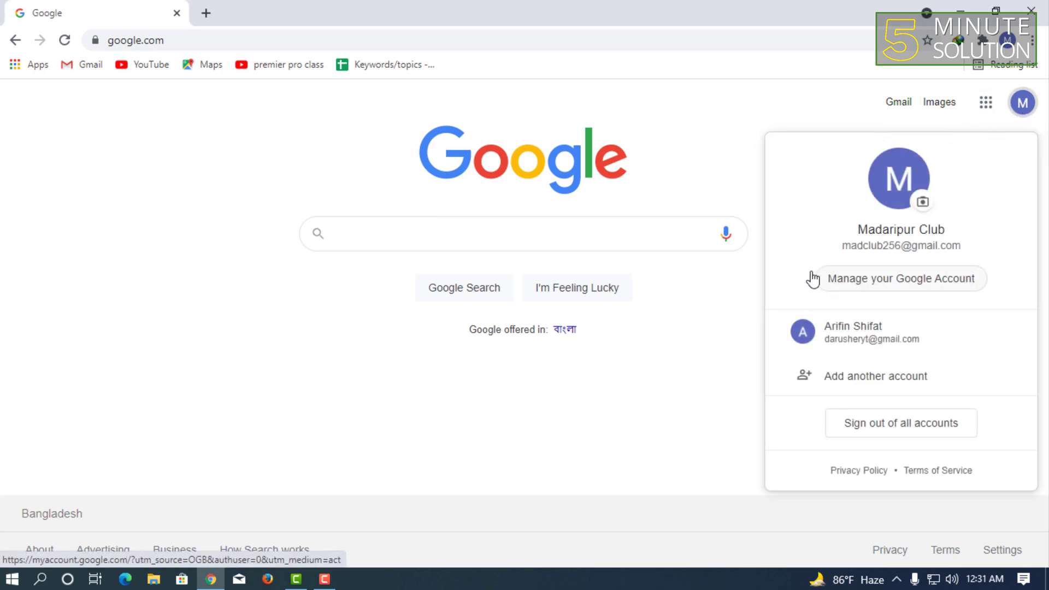
pyautogui.moveTo(871, 288)
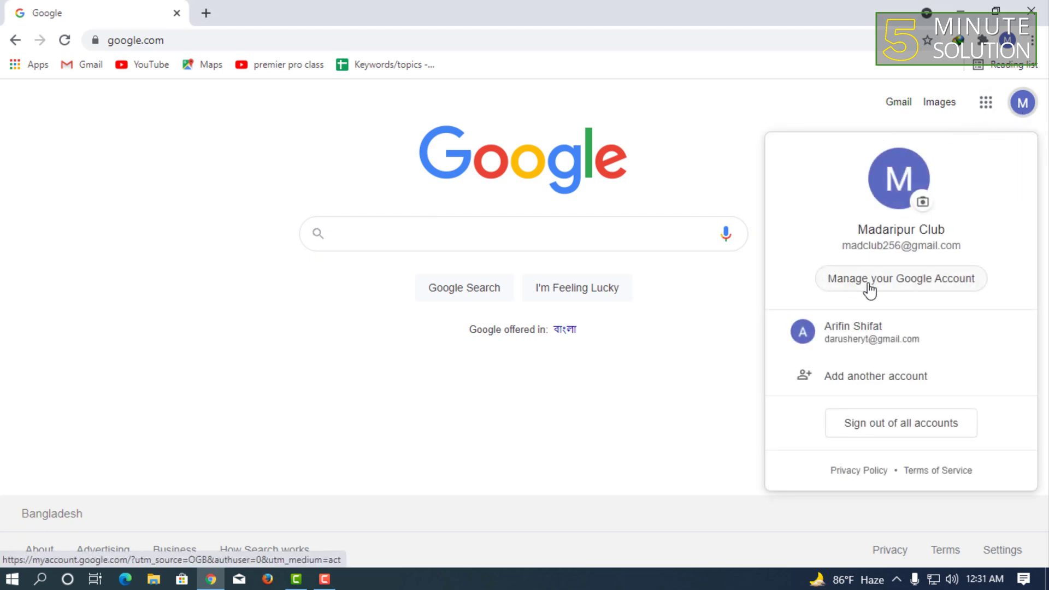
pyautogui.click(901, 279)
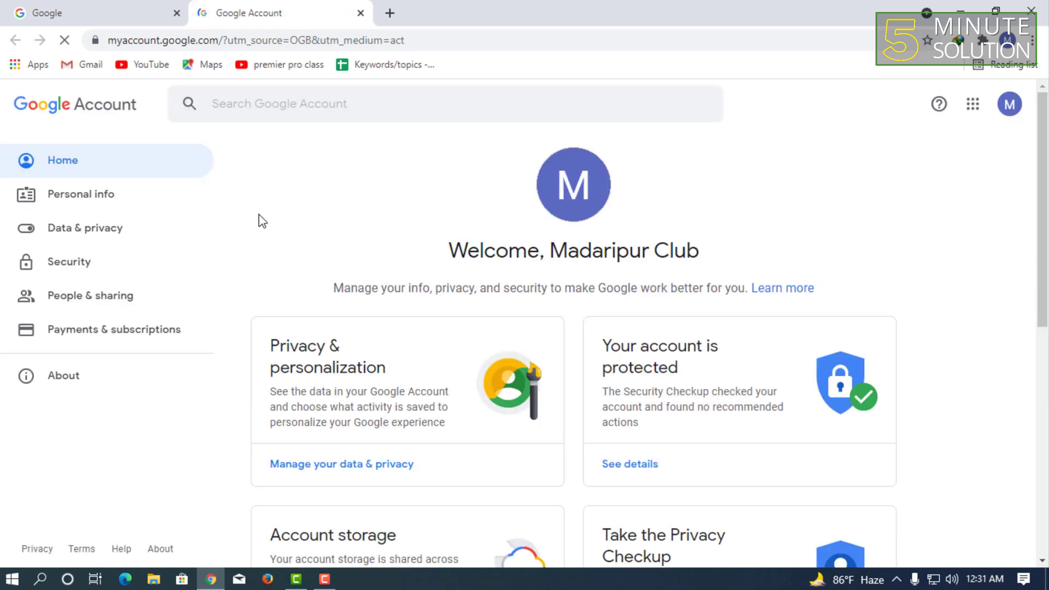
pyautogui.moveTo(96, 228)
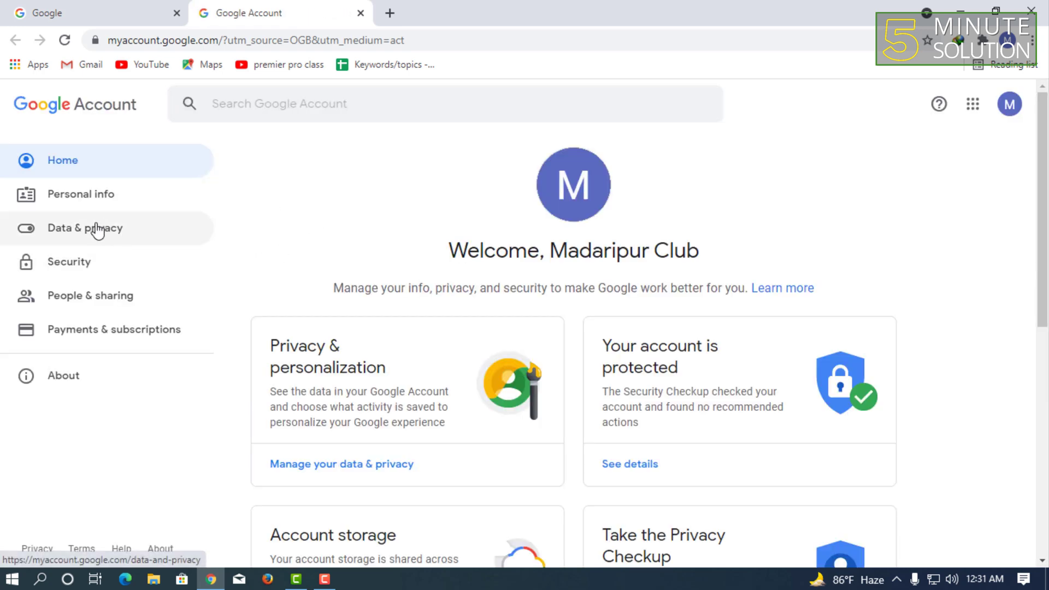
# - Go to Data & privacy and view the History settings for web, location and YouTube
pyautogui.click(84, 227)
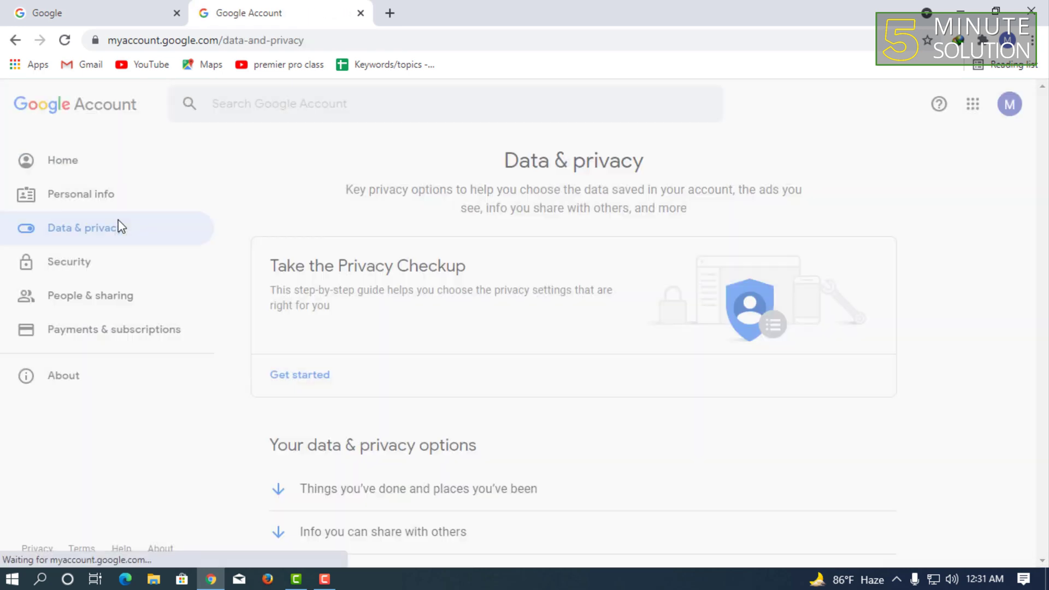
pyautogui.scroll(-3)
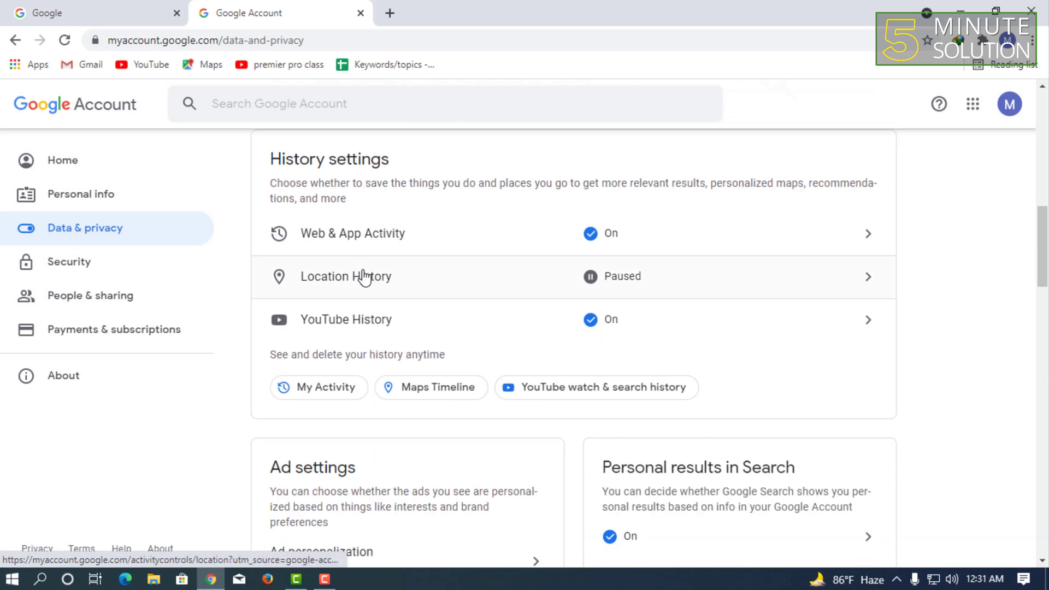
pyautogui.scroll(3)
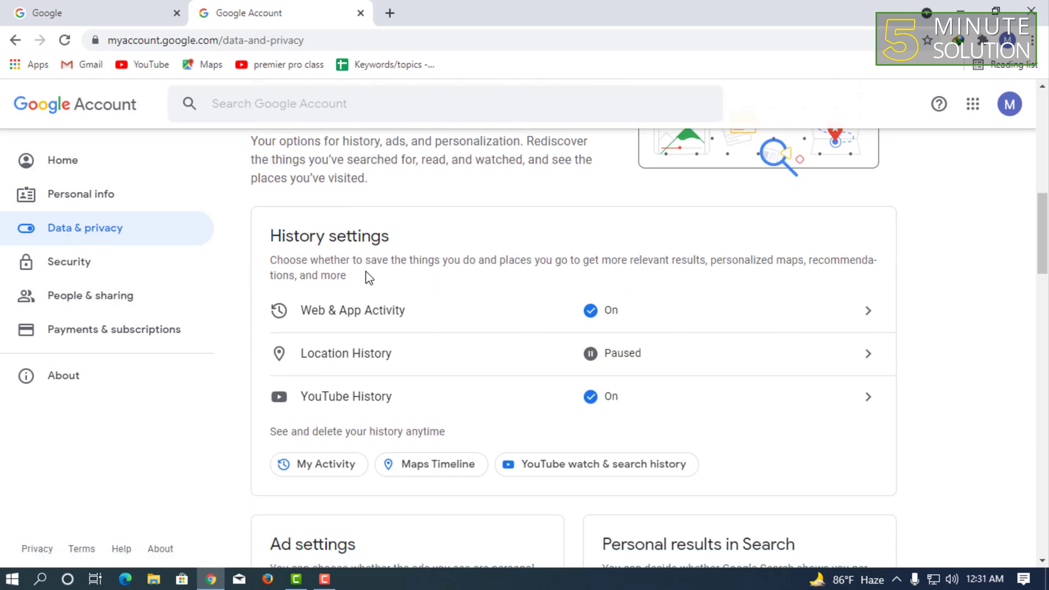
pyautogui.moveTo(372, 326)
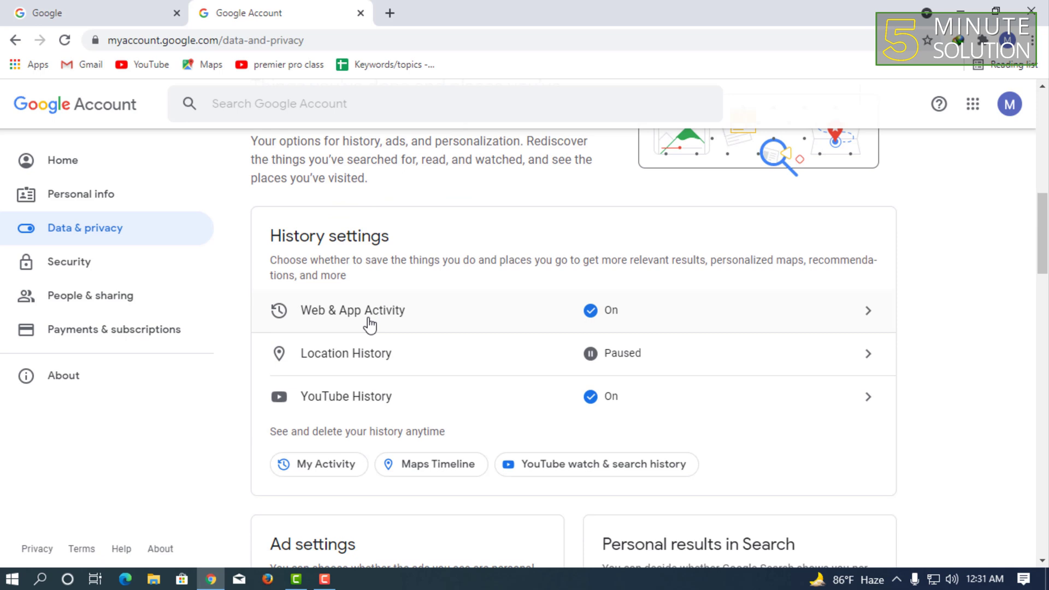
pyautogui.moveTo(424, 328)
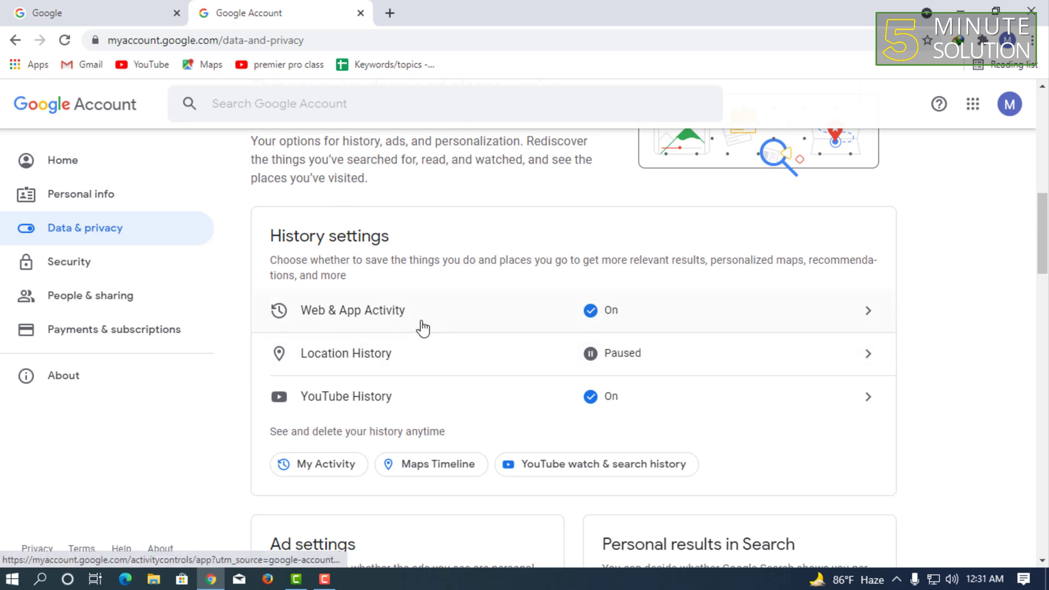
pyautogui.moveTo(472, 330)
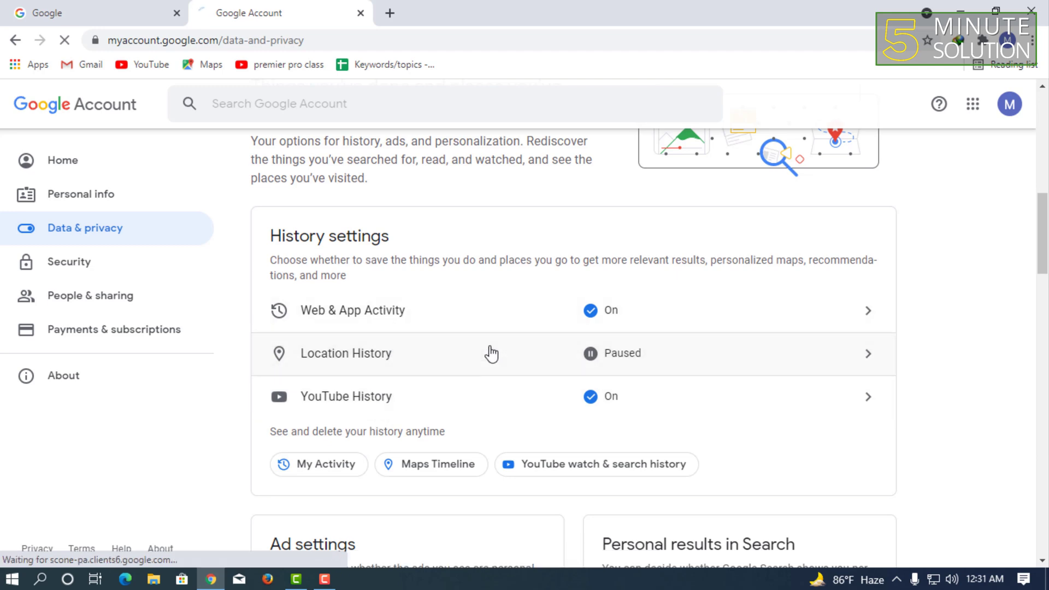
pyautogui.click(367, 355)
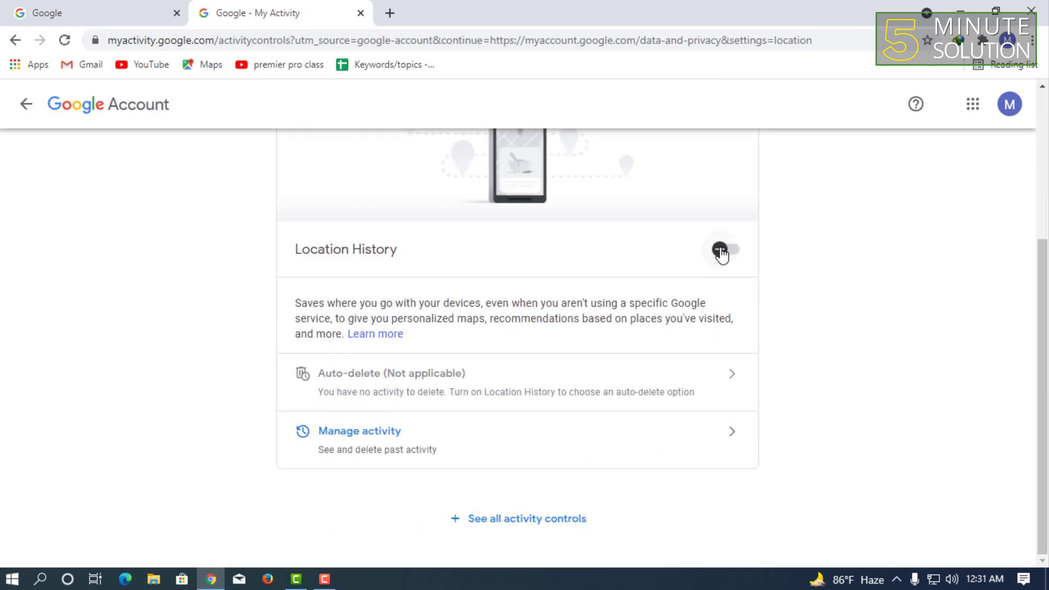
pyautogui.click(724, 252)
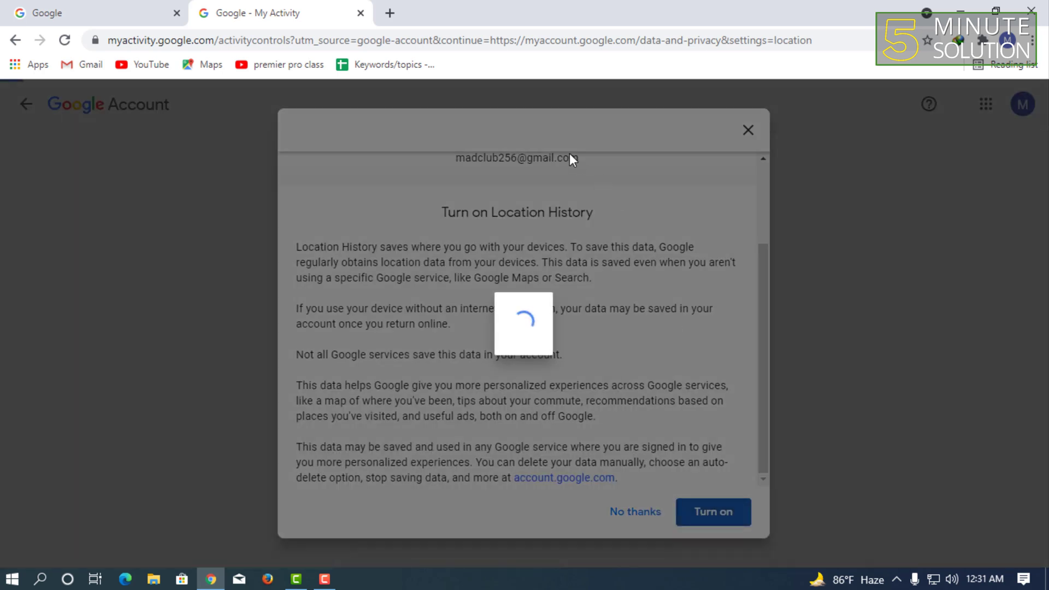
pyautogui.click(713, 511)
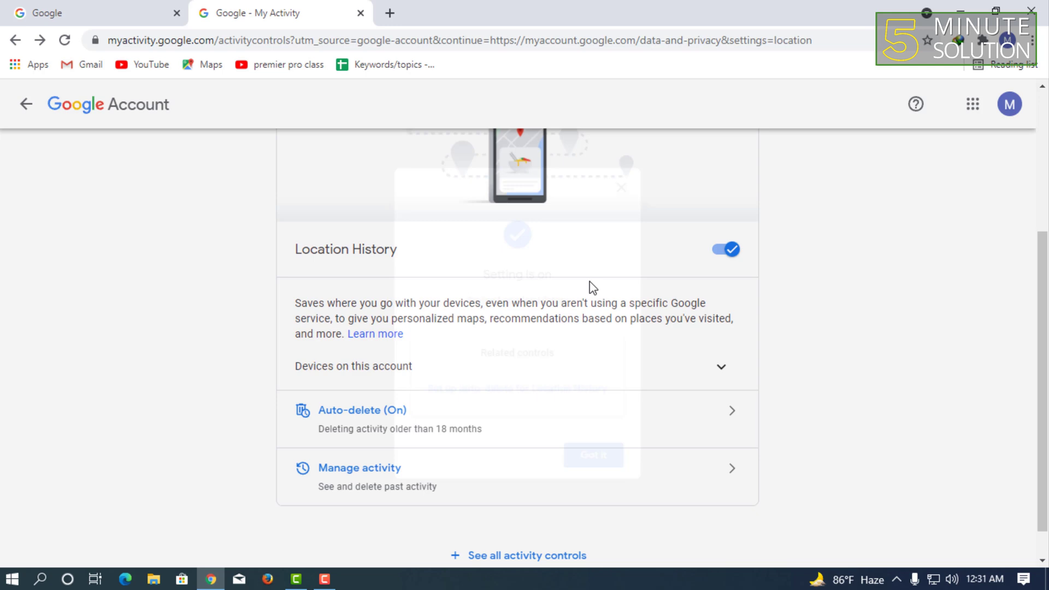
pyautogui.click(725, 249)
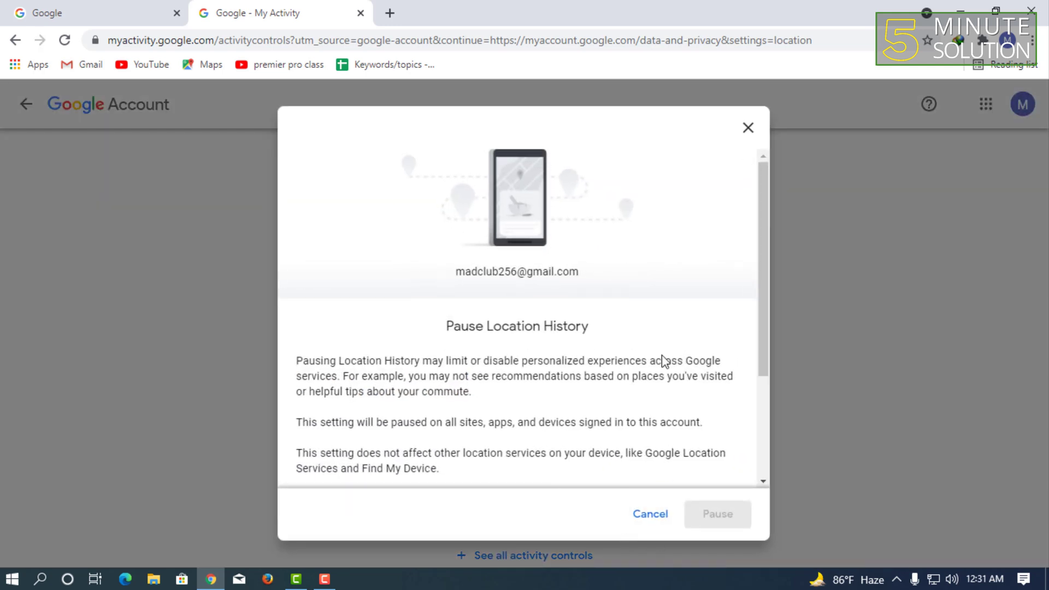
pyautogui.click(717, 514)
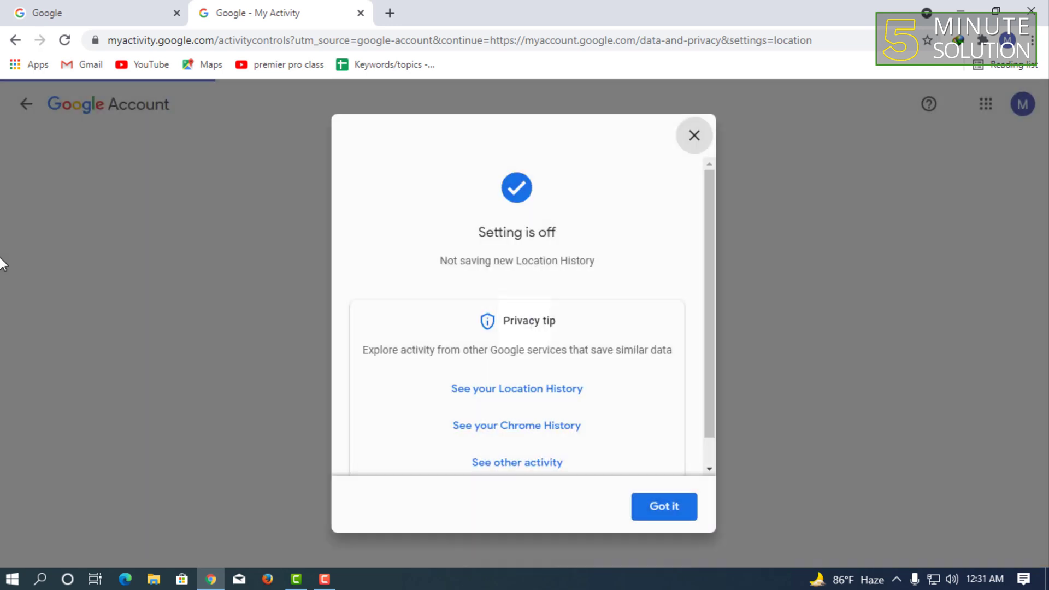
pyautogui.click(664, 507)
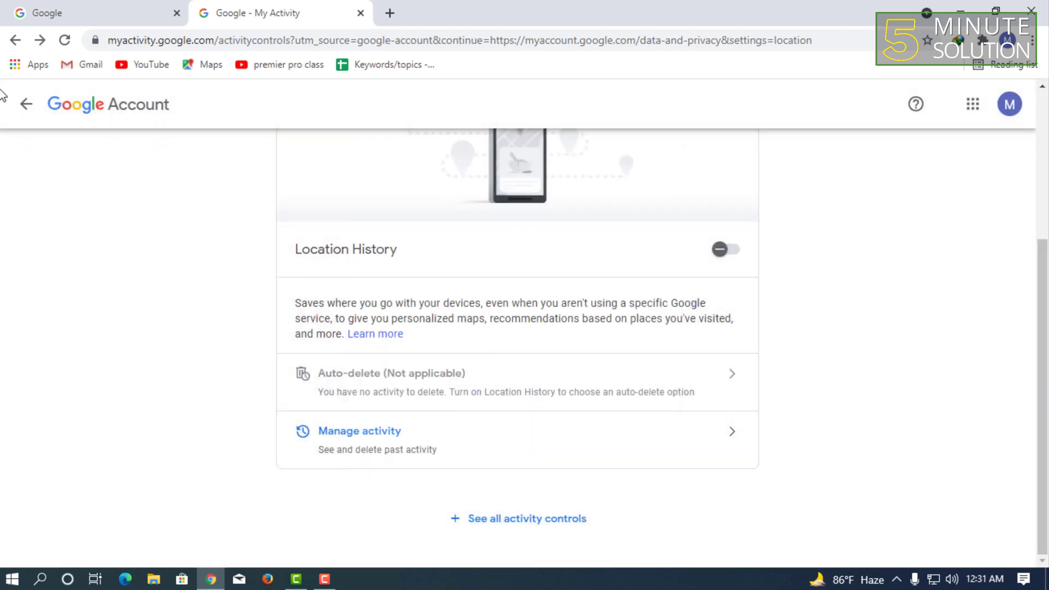
pyautogui.click(17, 39)
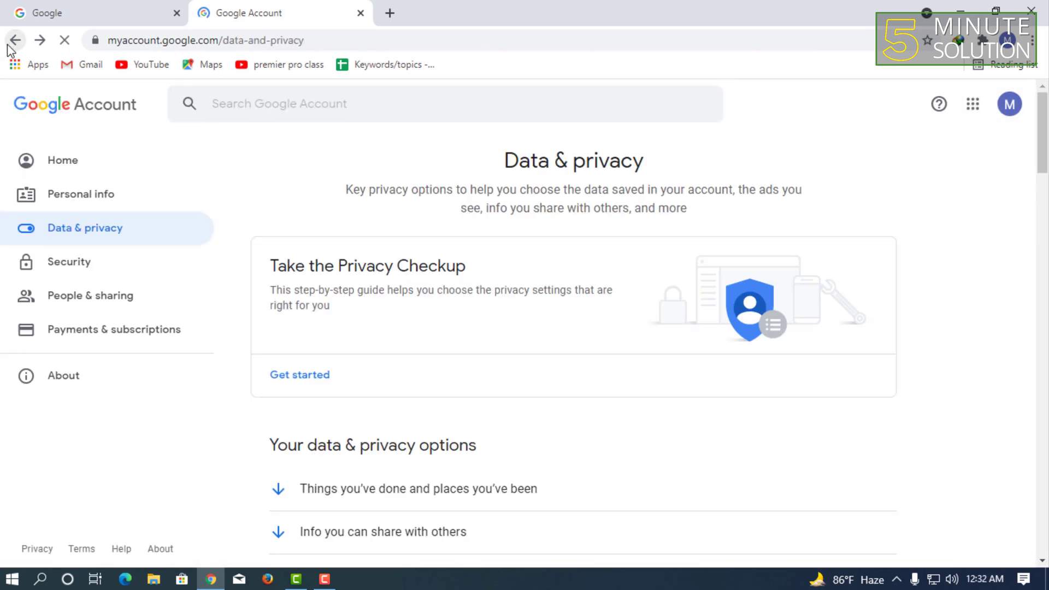
pyautogui.scroll(-3)
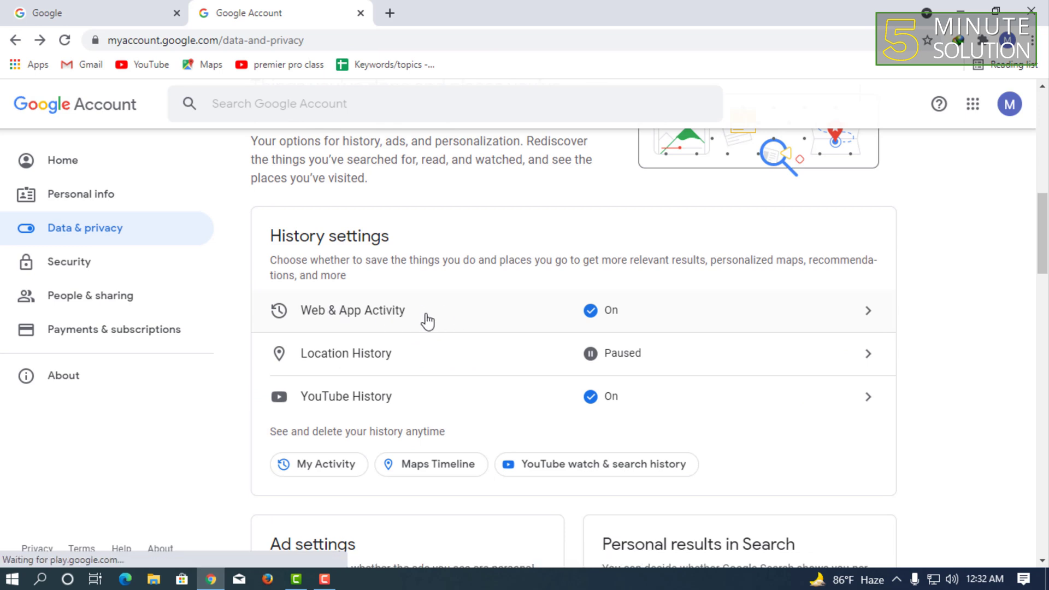
pyautogui.click(353, 311)
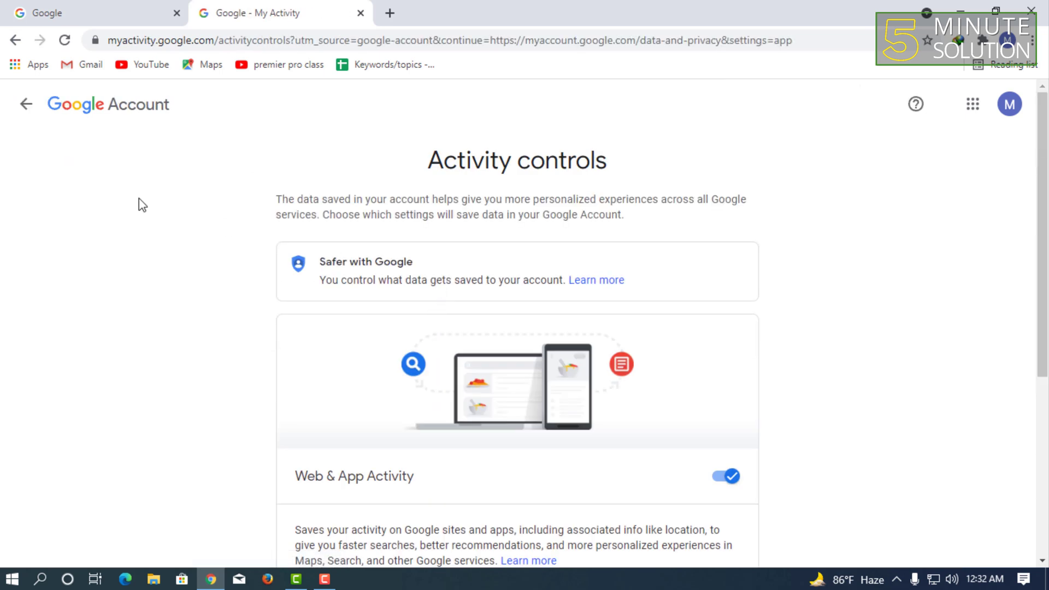
pyautogui.scroll(-3)
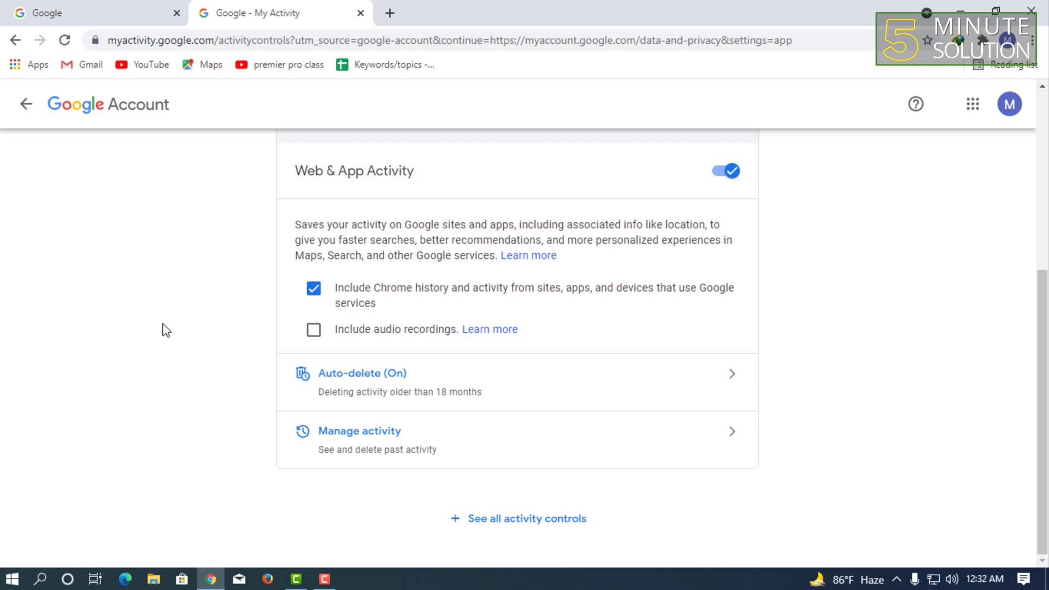
pyautogui.scroll(3)
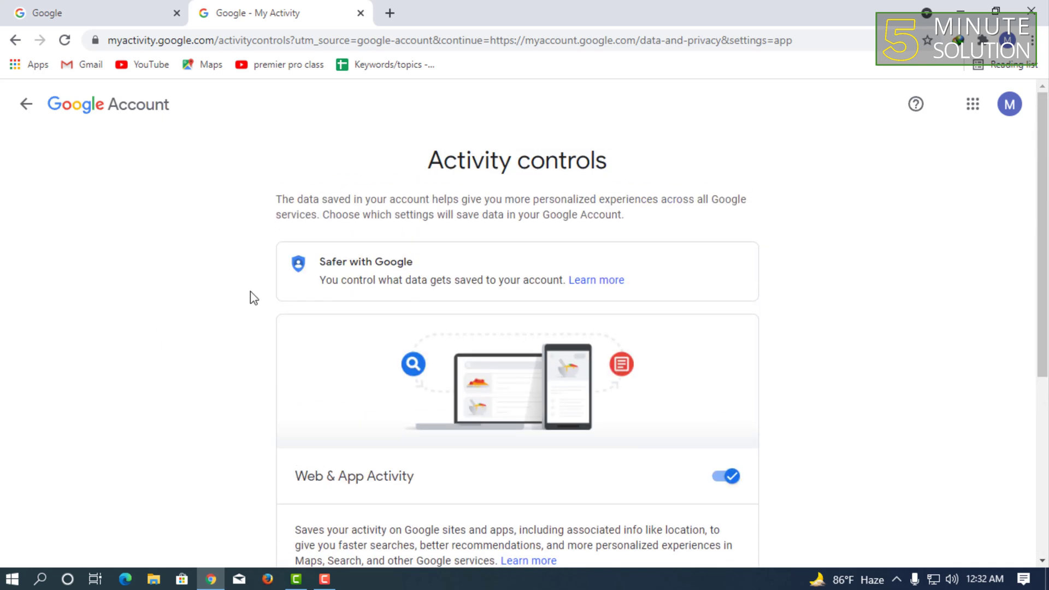
pyautogui.scroll(-3)
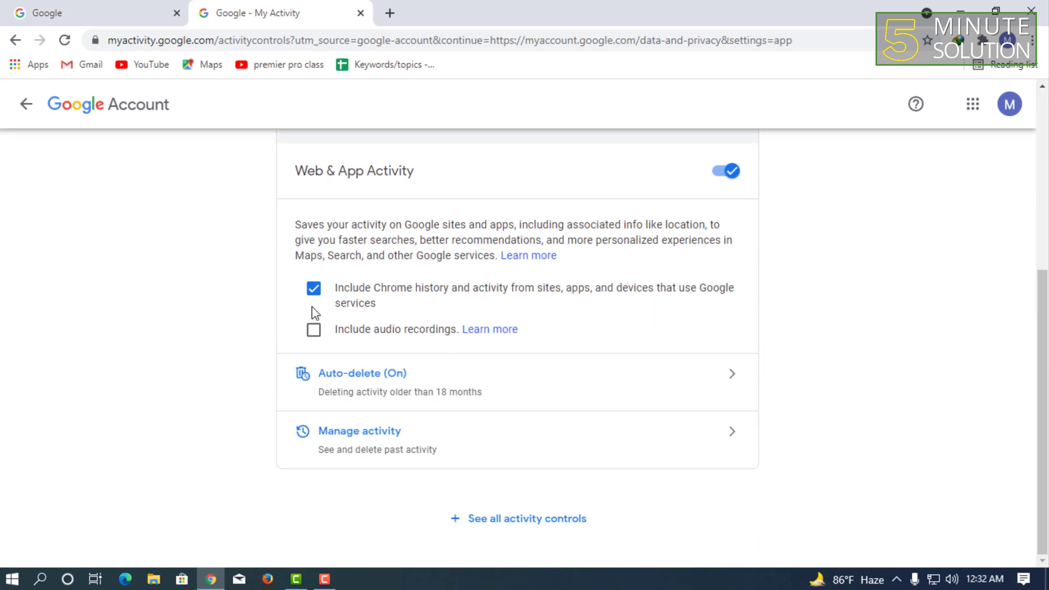
pyautogui.moveTo(324, 226)
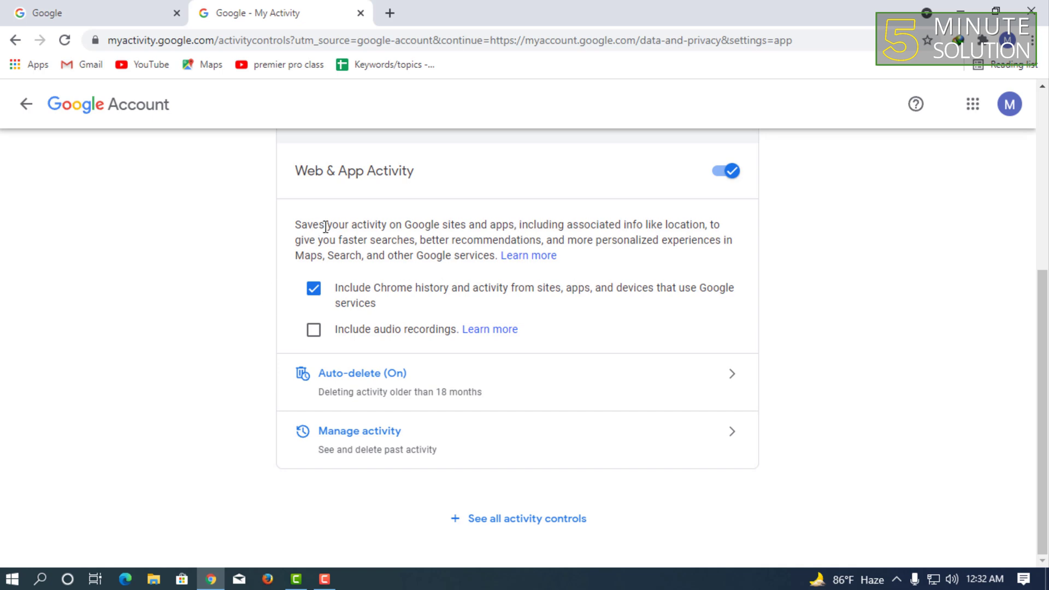
pyautogui.moveTo(299, 221)
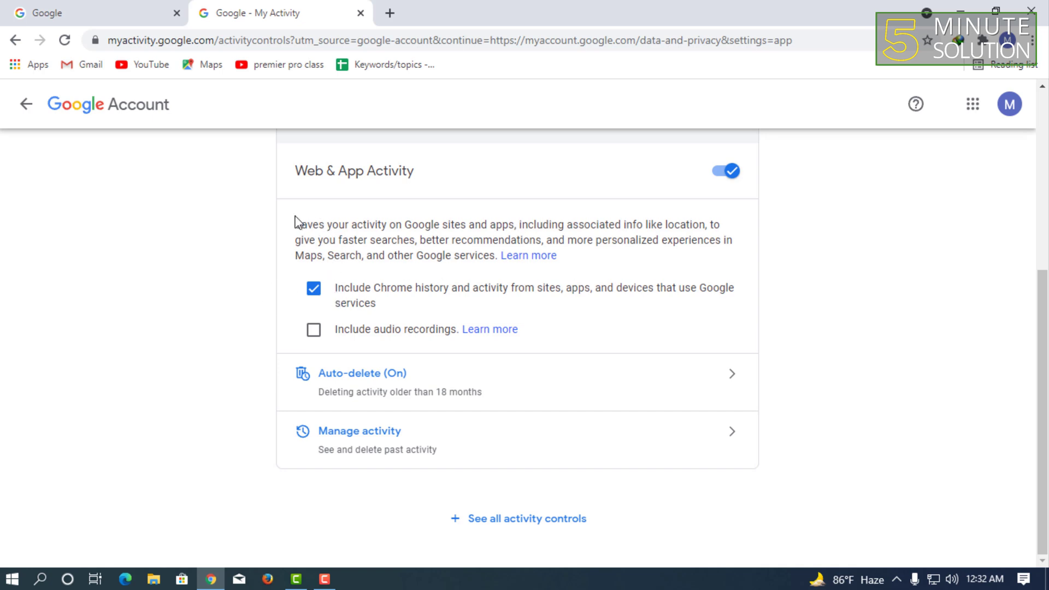
pyautogui.moveTo(606, 248)
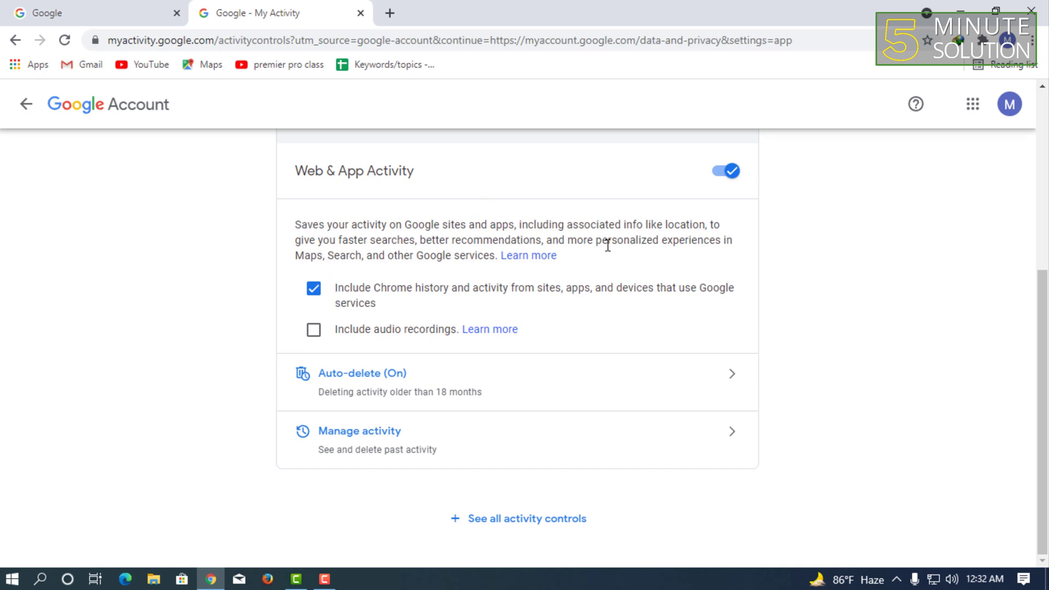
pyautogui.moveTo(673, 256)
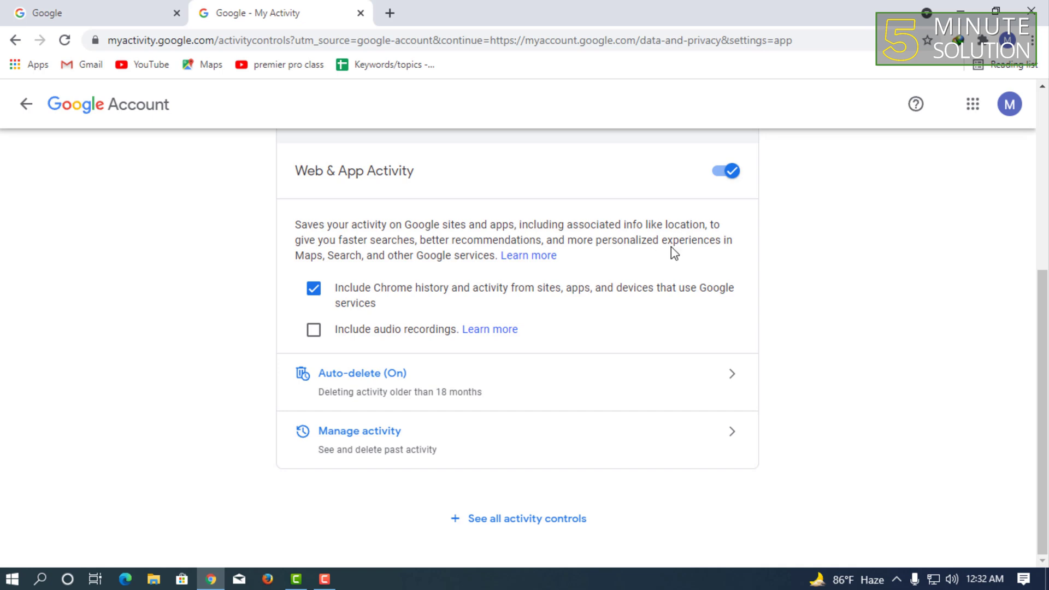
pyautogui.moveTo(627, 245)
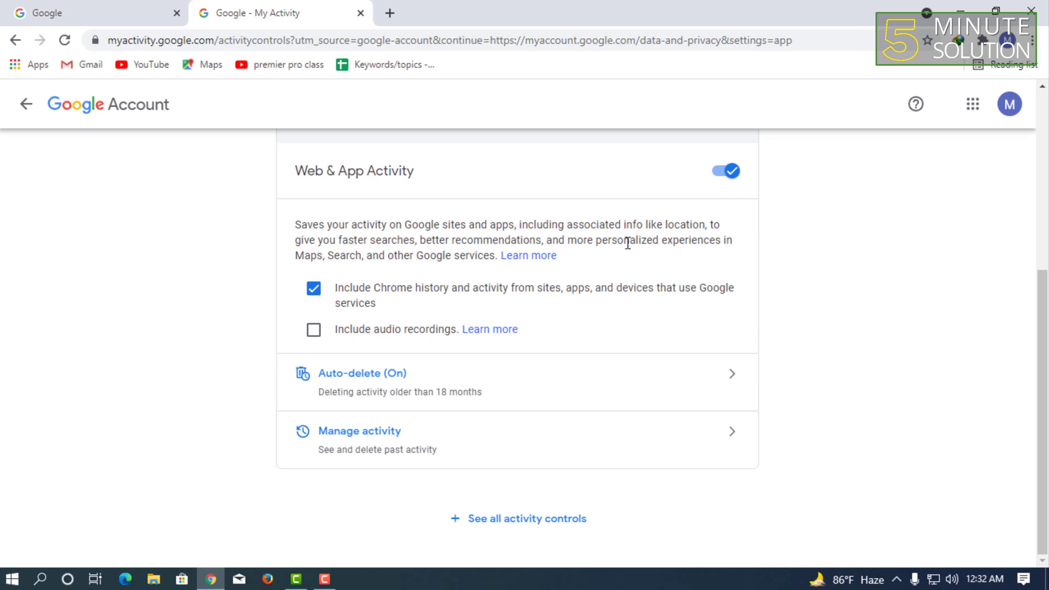
pyautogui.moveTo(506, 269)
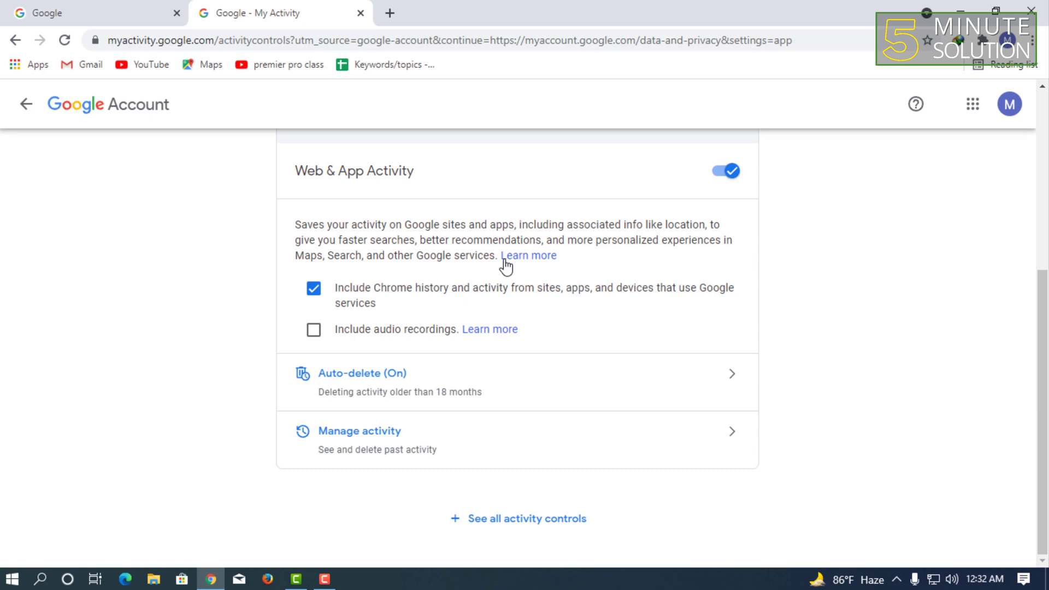
pyautogui.moveTo(574, 221)
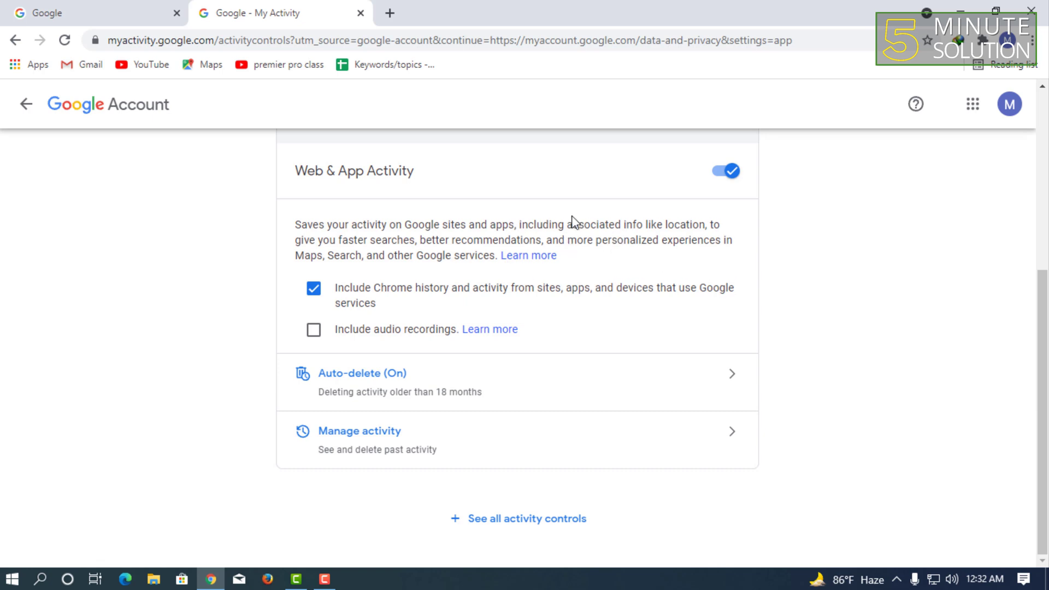
pyautogui.moveTo(315, 271)
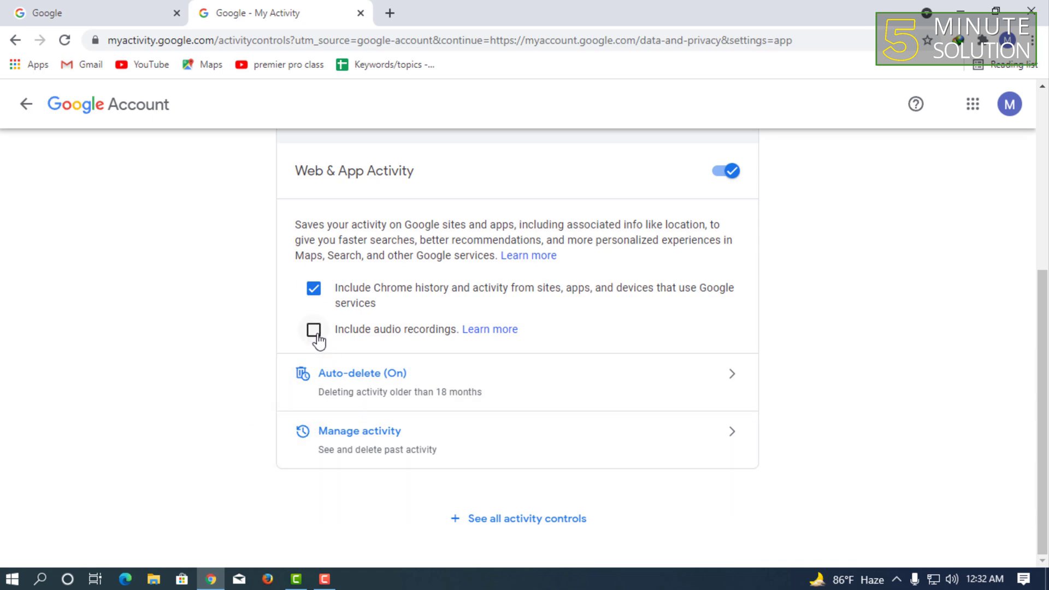
# - Enable 'Include audio recordings', agreeing to the consent and acknowledging the confirmation
pyautogui.click(313, 330)
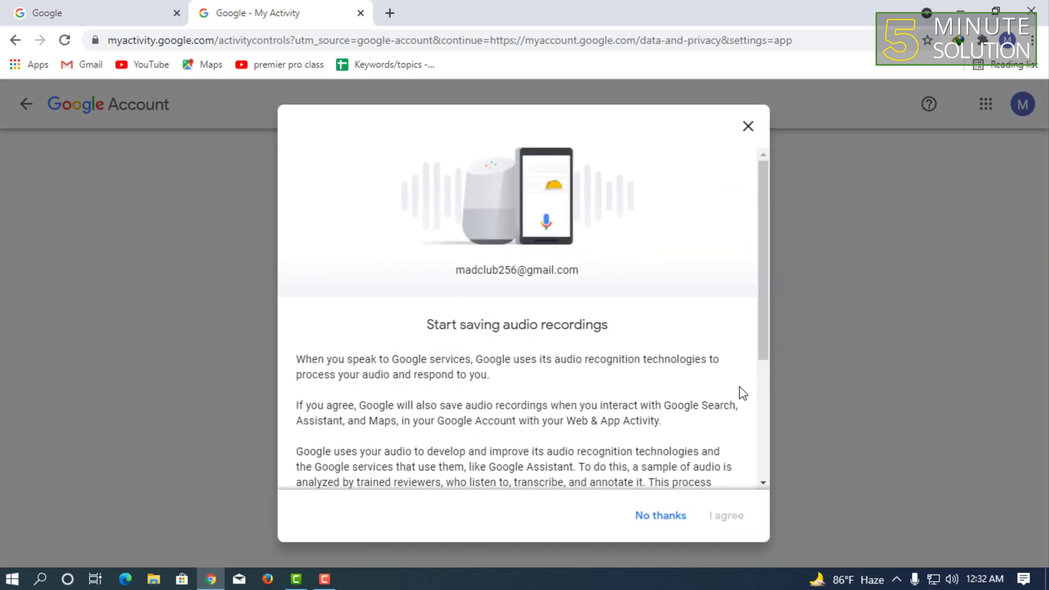
pyautogui.click(727, 516)
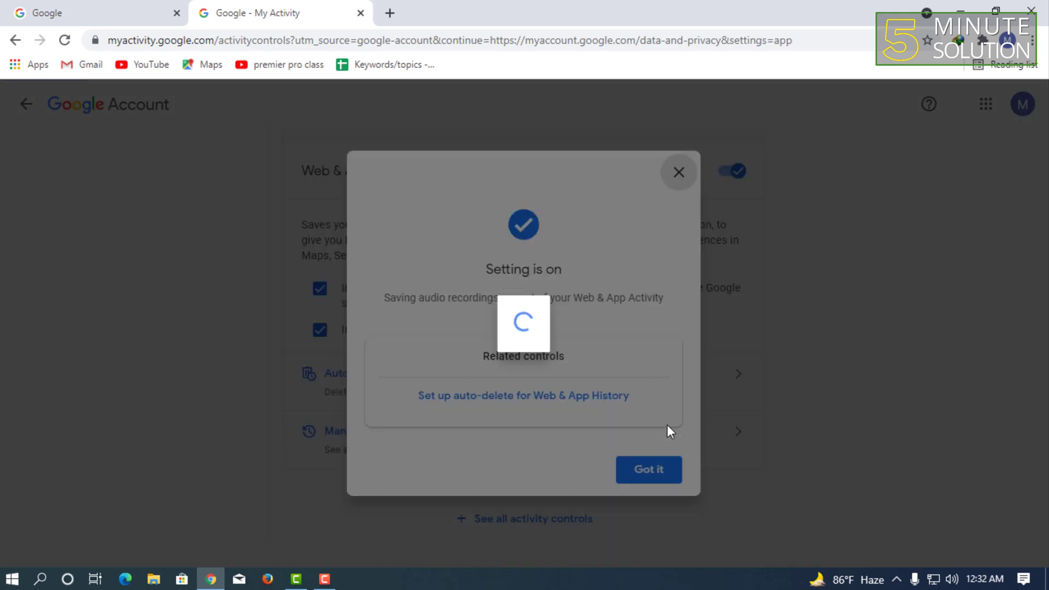
pyautogui.click(649, 470)
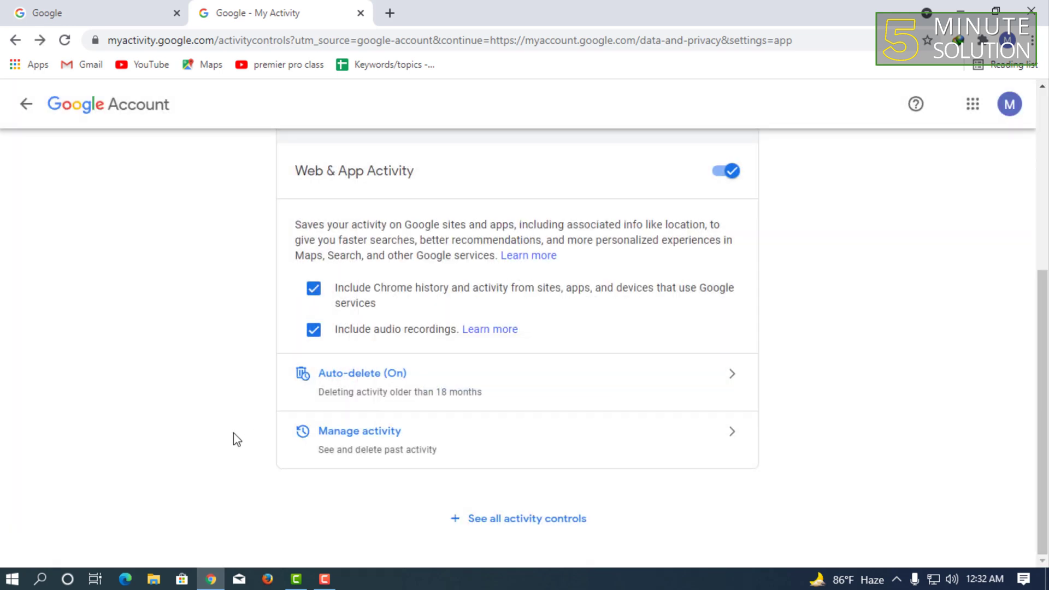
pyautogui.moveTo(357, 439)
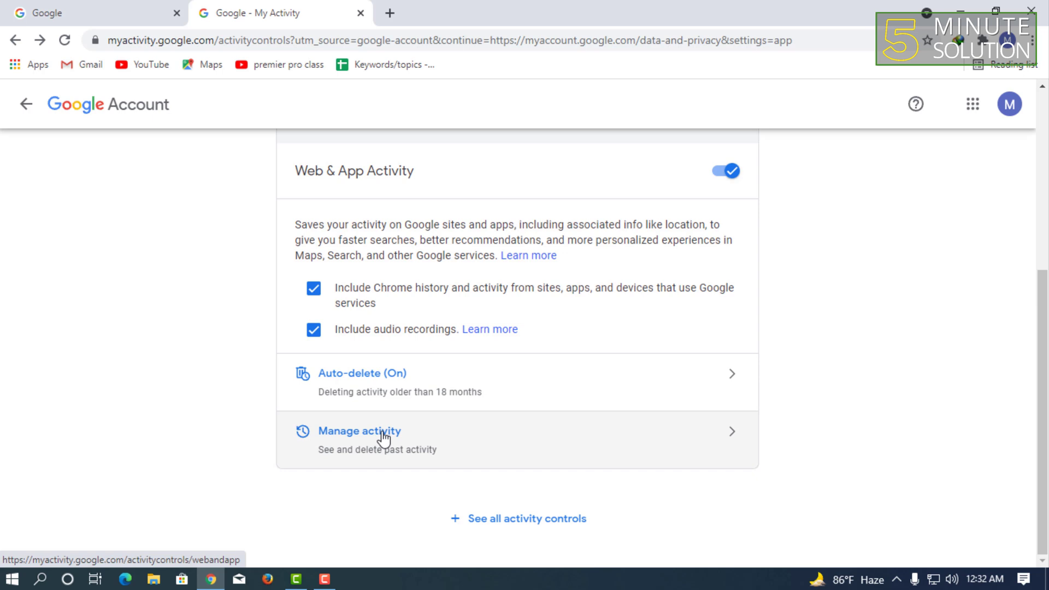
# - Manage activity and browse the Today and Yesterday bundles from Gmail, YouTube, Facebook, WhatsApp and OnePlus Launcher
pyautogui.click(358, 431)
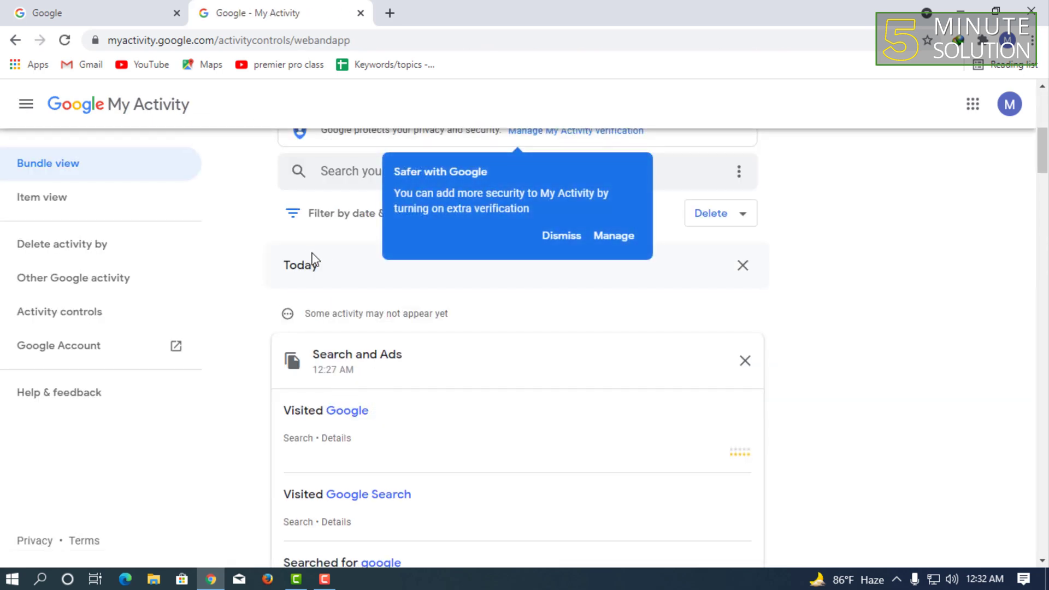
pyautogui.scroll(-3)
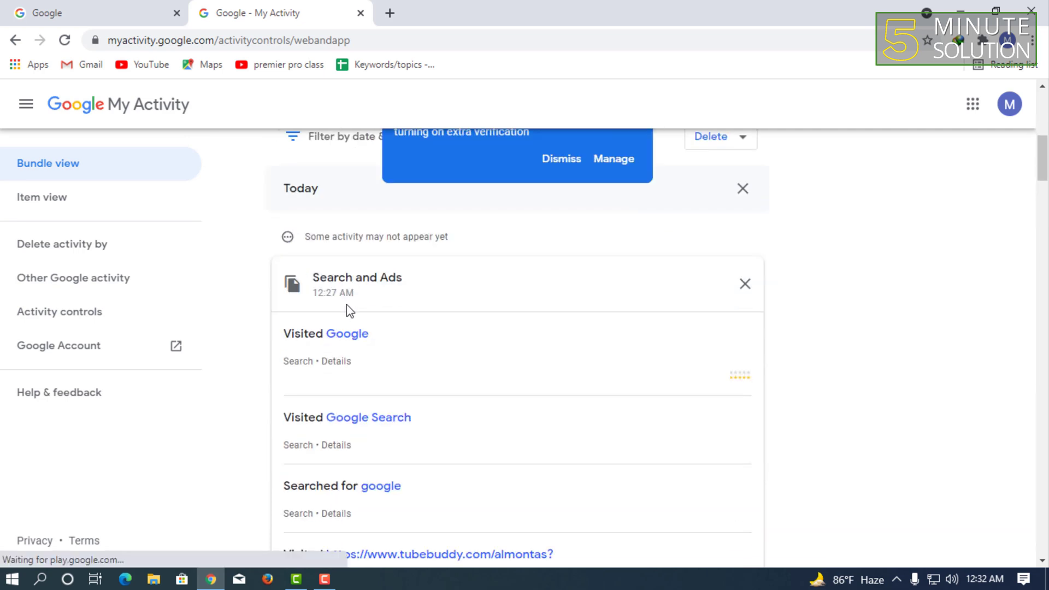
pyautogui.scroll(-3)
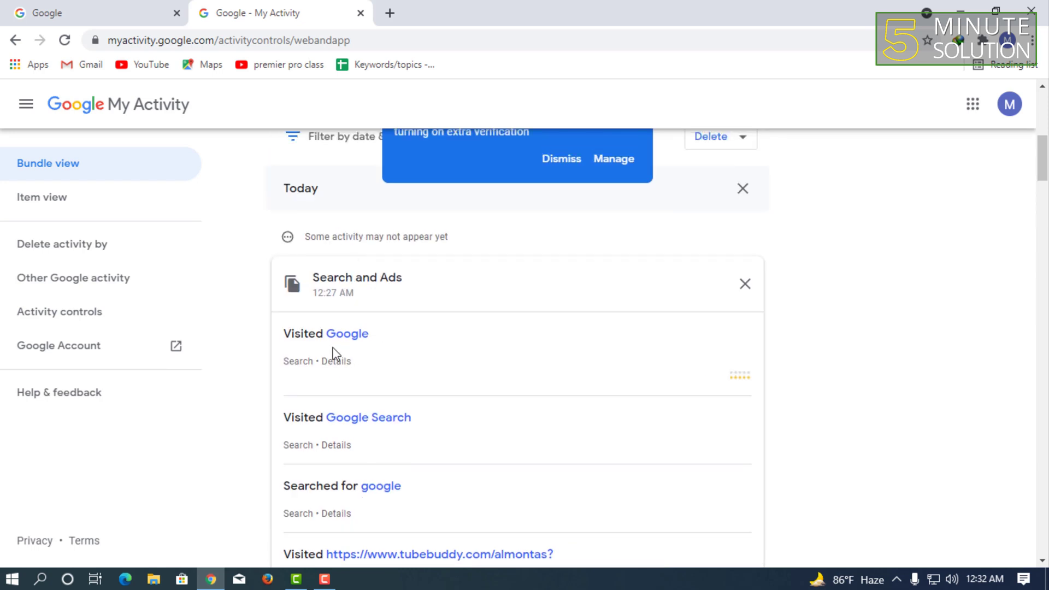
pyautogui.scroll(-3)
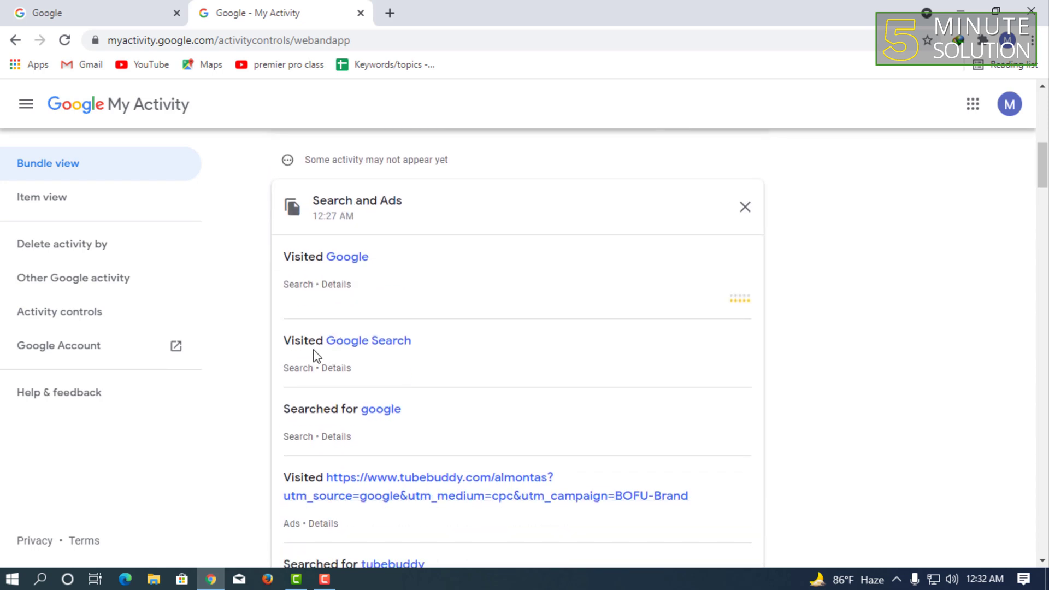
pyautogui.scroll(-3)
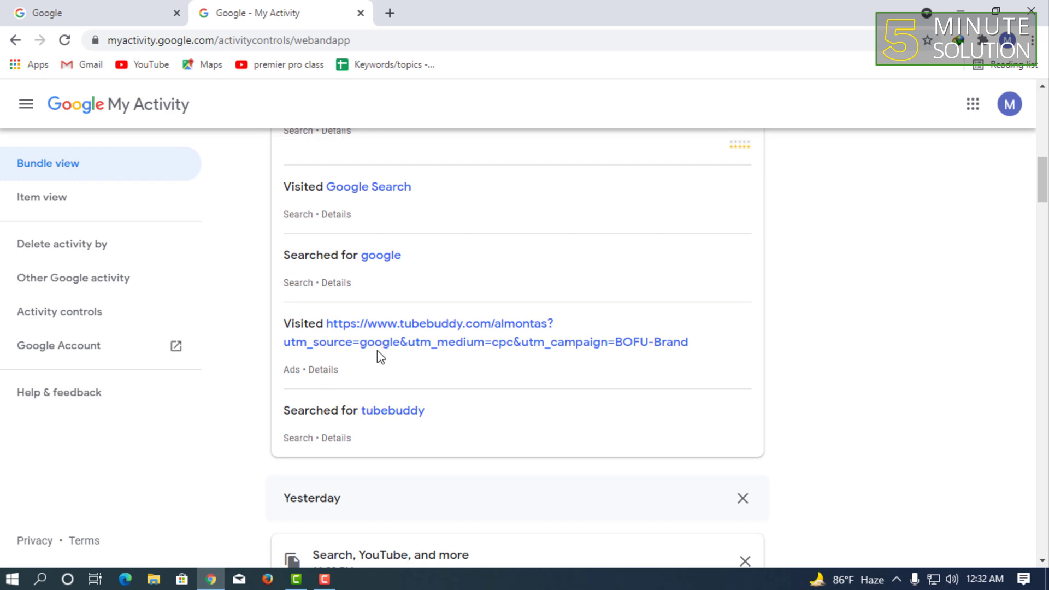
pyautogui.moveTo(367, 392)
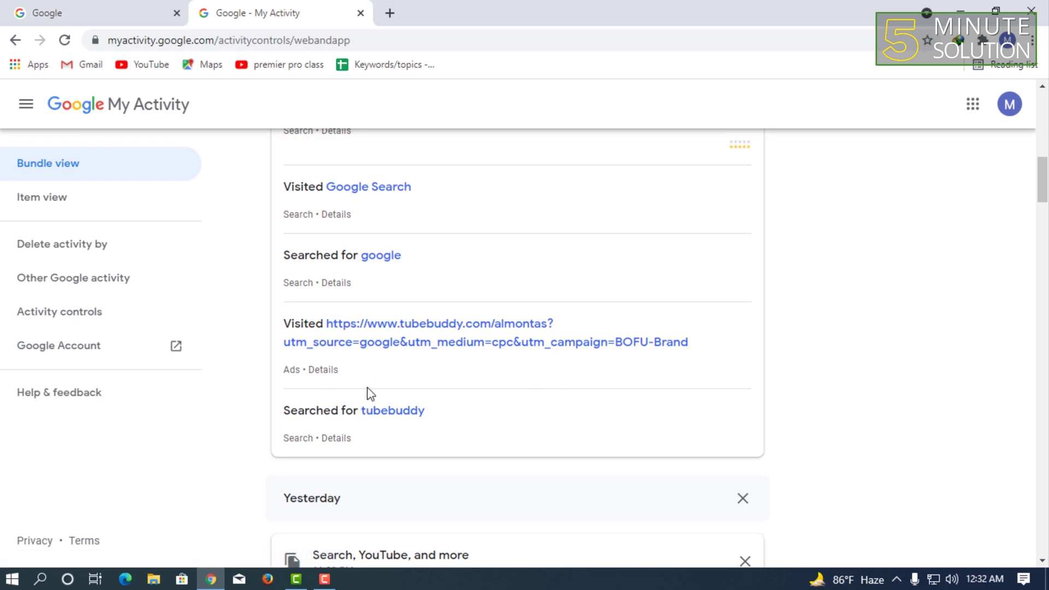
pyautogui.scroll(-3)
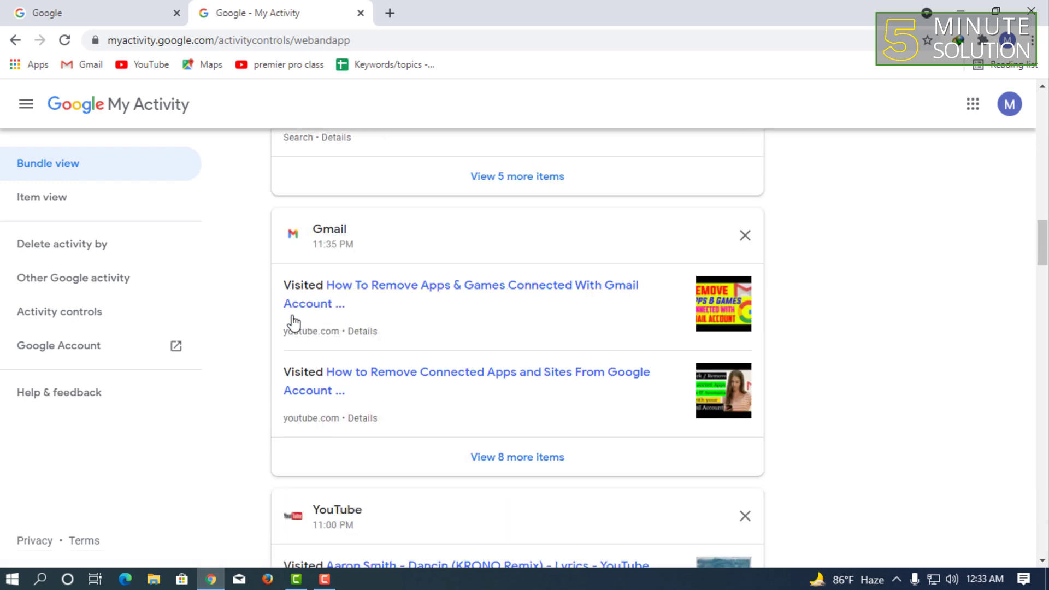
pyautogui.scroll(-3)
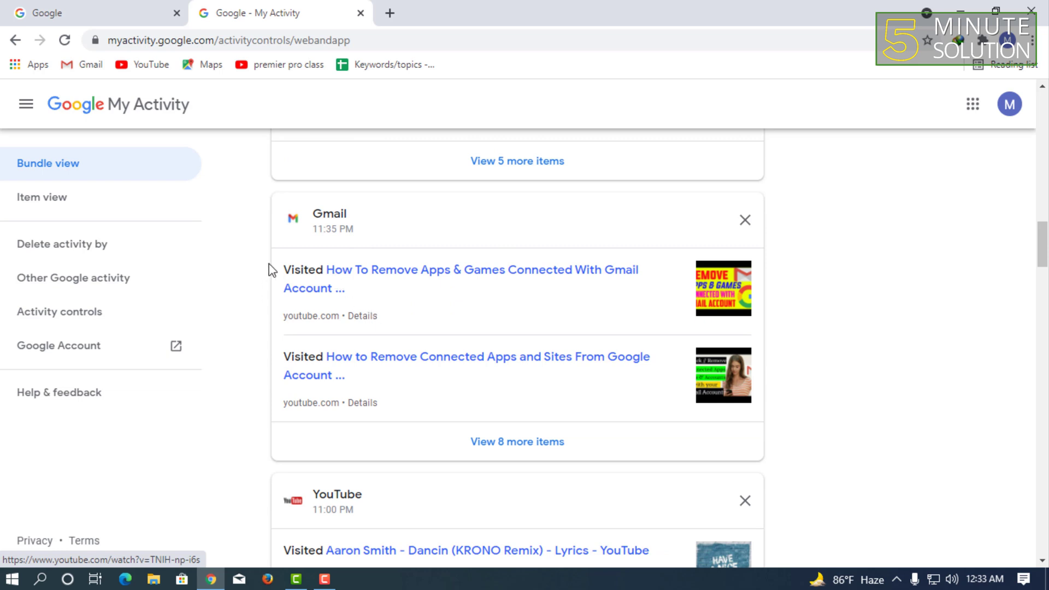
pyautogui.scroll(-3)
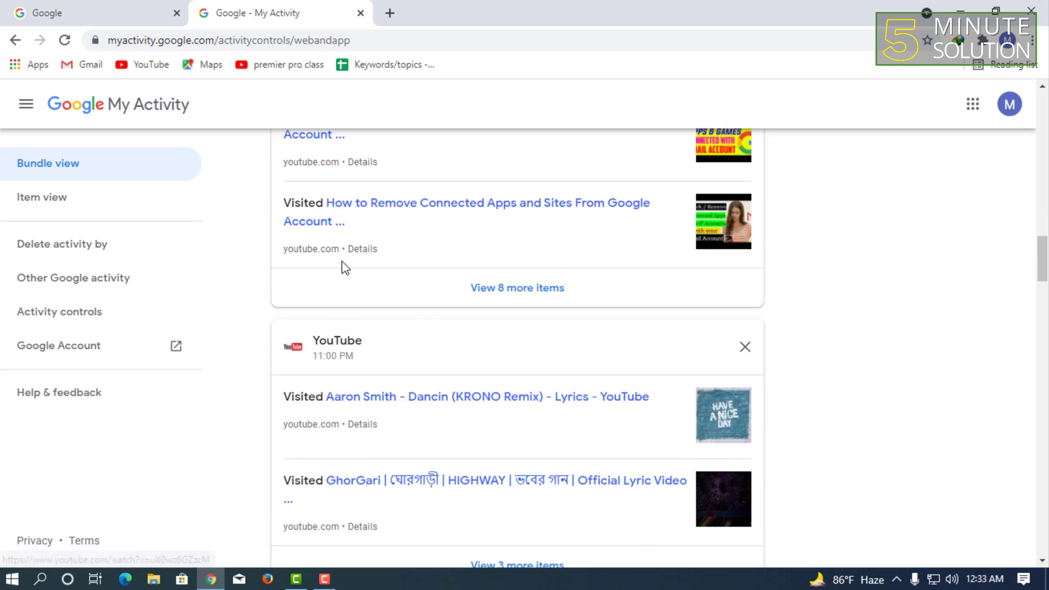
pyautogui.scroll(-3)
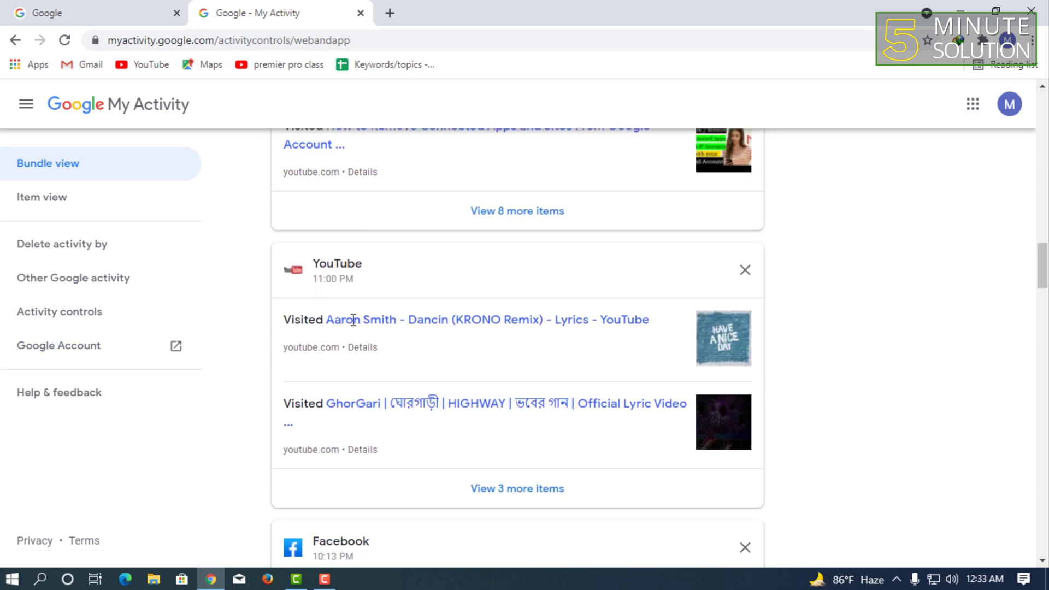
pyautogui.scroll(-3)
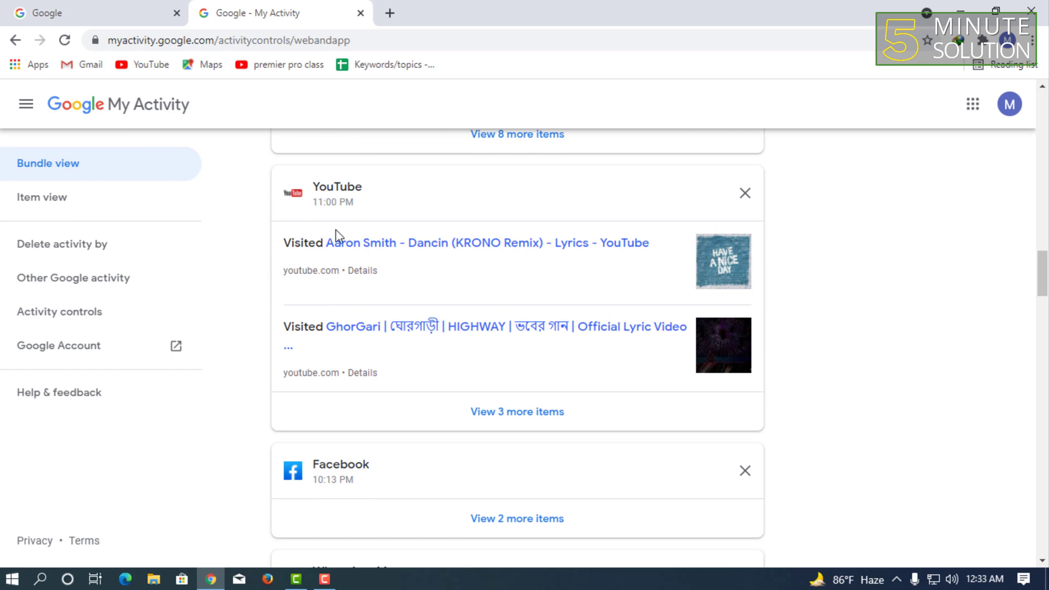
pyautogui.moveTo(592, 244)
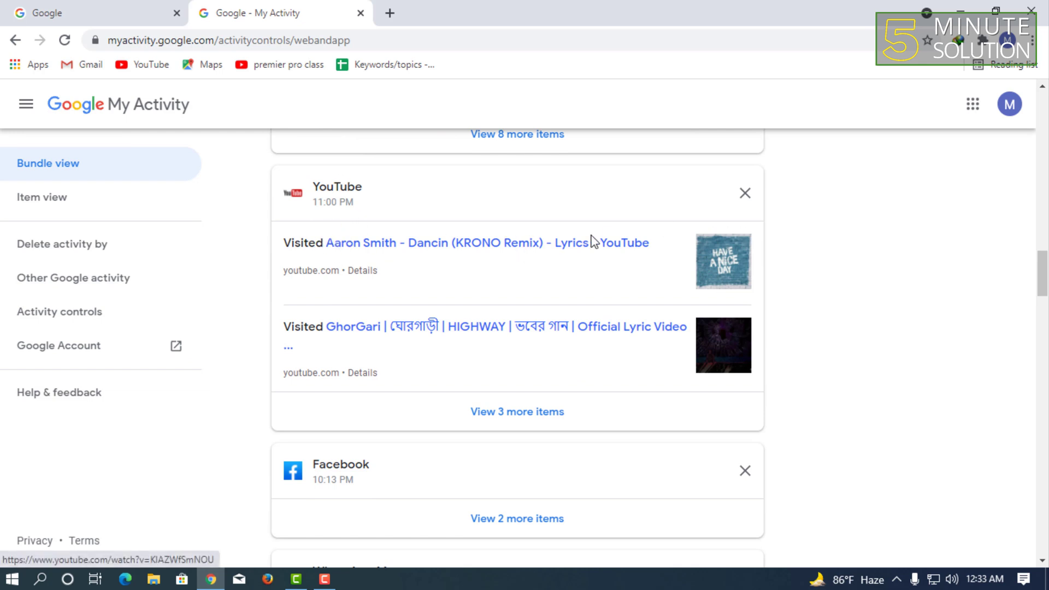
pyautogui.moveTo(433, 256)
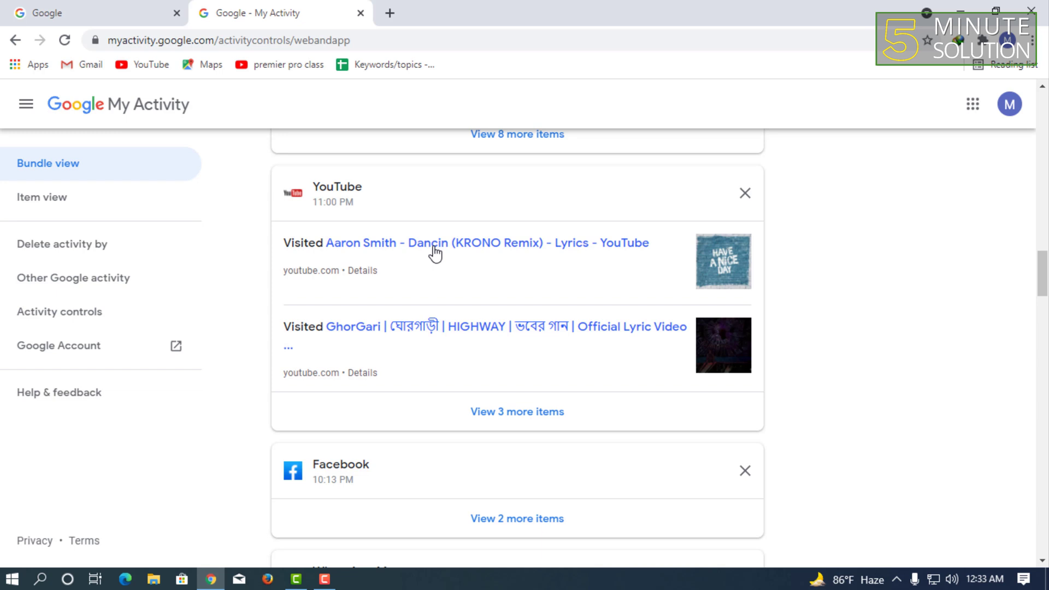
pyautogui.scroll(-3)
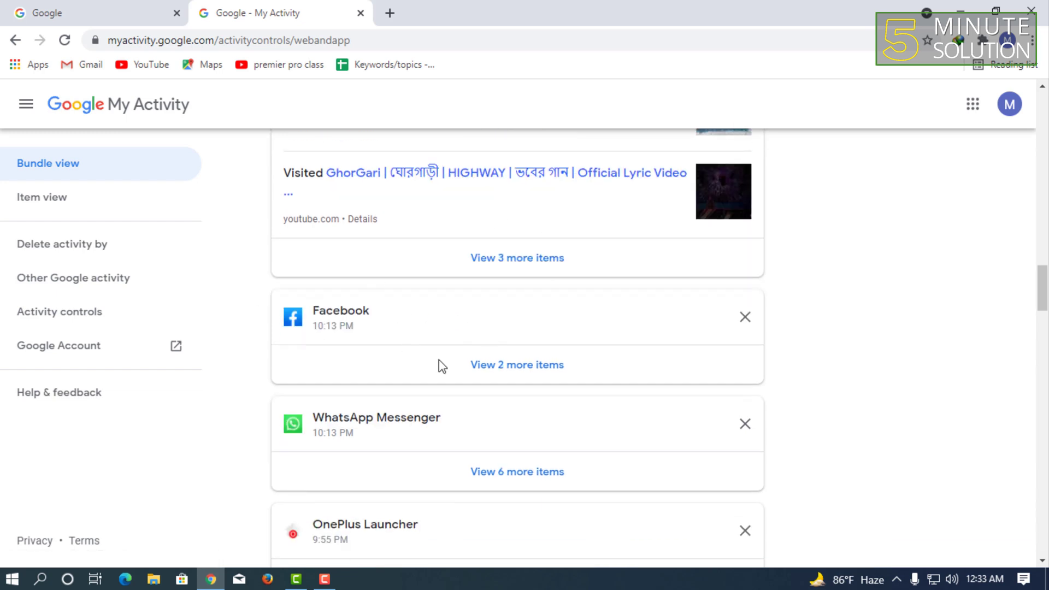
pyautogui.moveTo(460, 340)
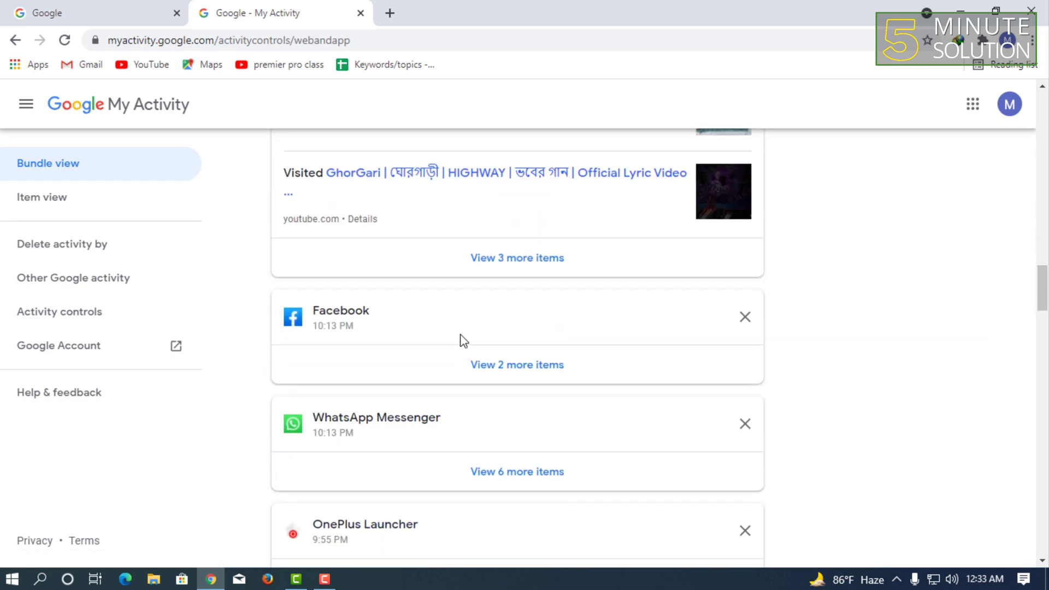
pyautogui.click(380, 418)
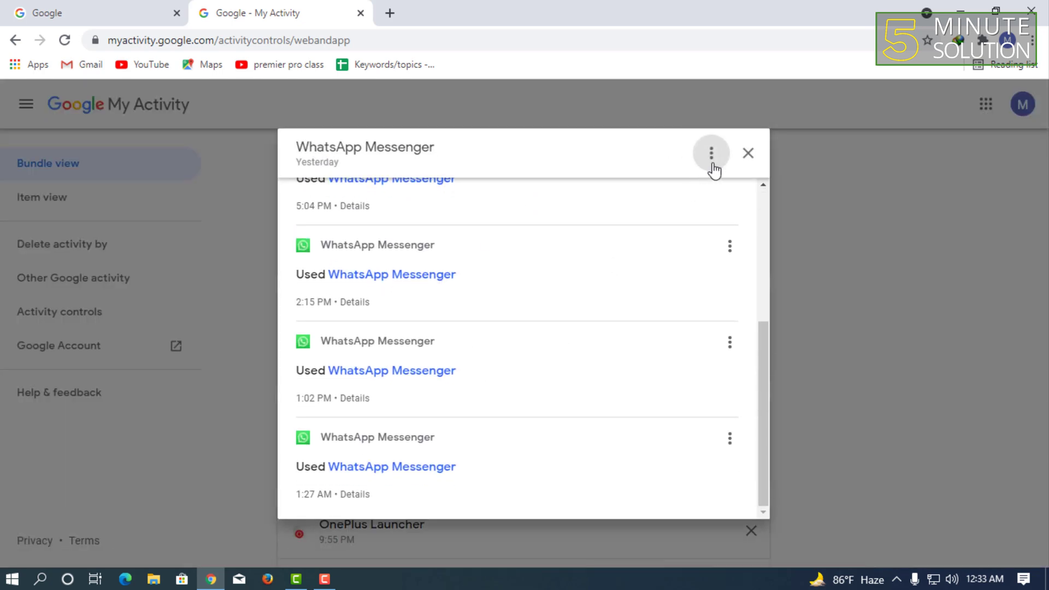
pyautogui.click(749, 152)
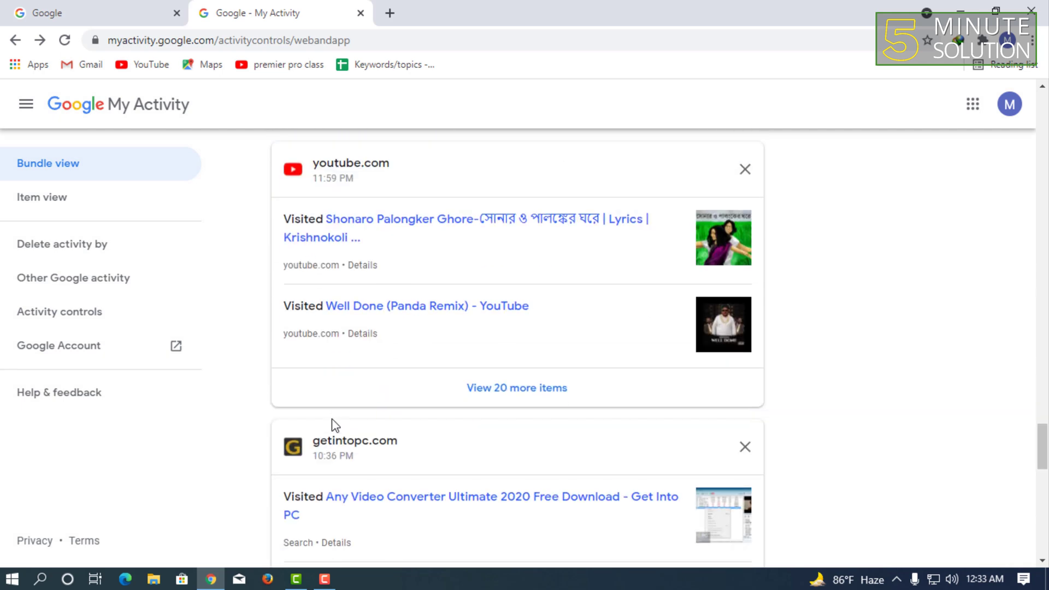
pyautogui.scroll(-3)
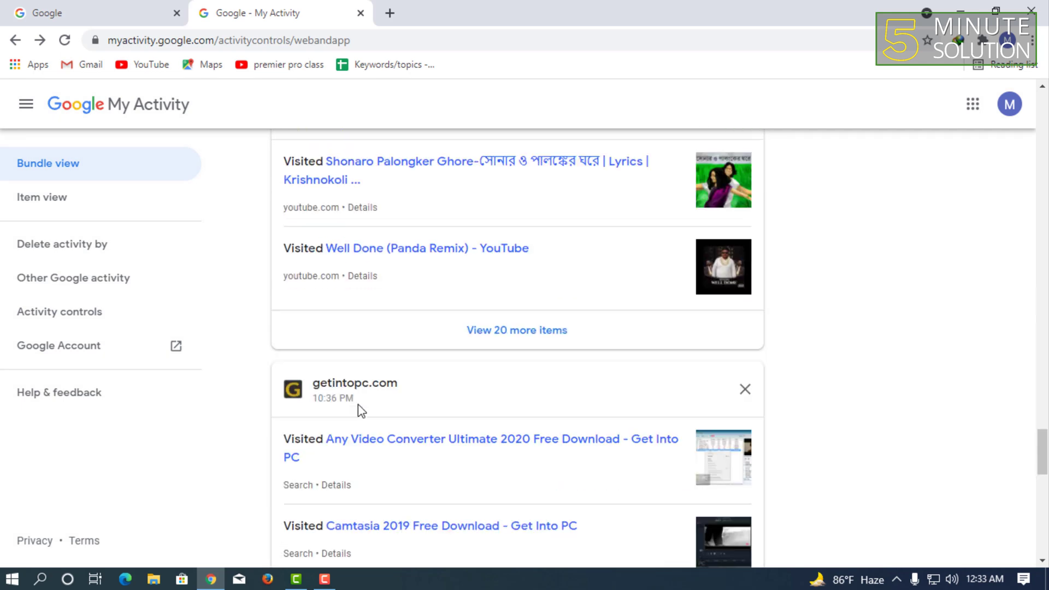
pyautogui.scroll(-3)
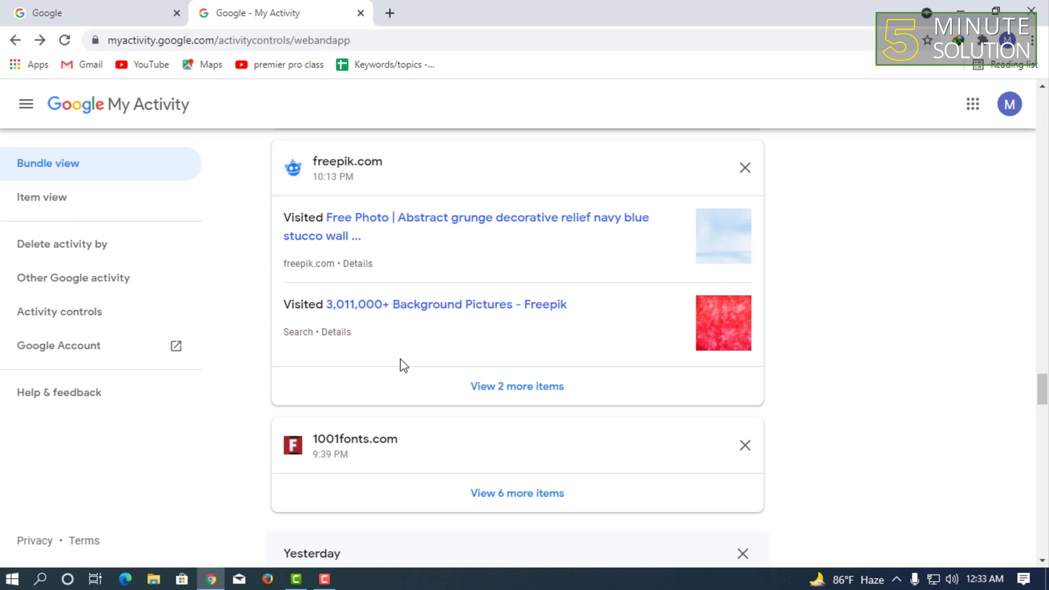
pyautogui.scroll(-3)
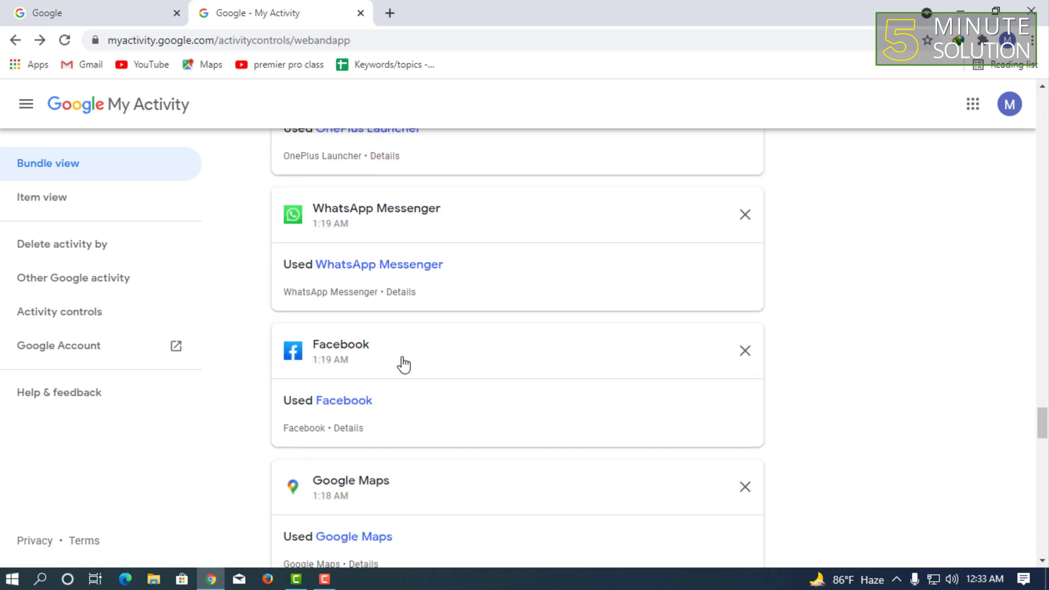
pyautogui.scroll(-3)
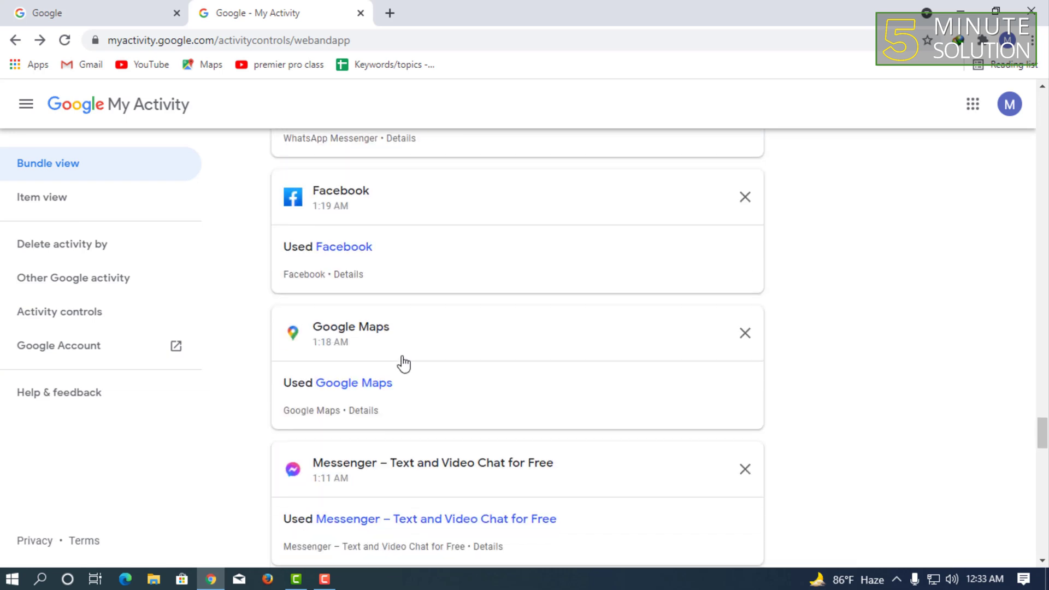
pyautogui.scroll(-3)
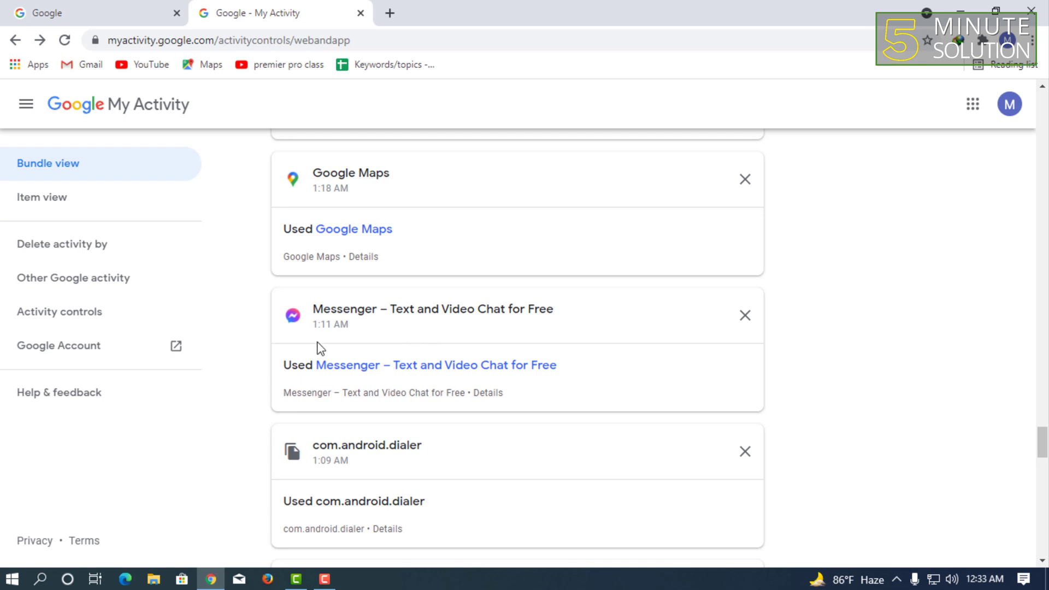
pyautogui.scroll(-3)
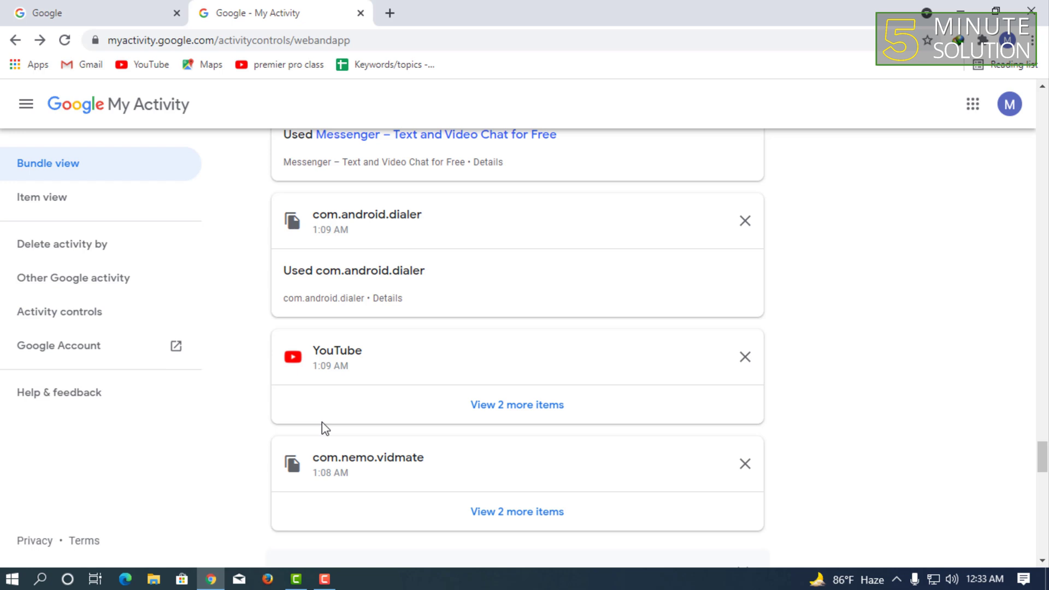
pyautogui.scroll(-3)
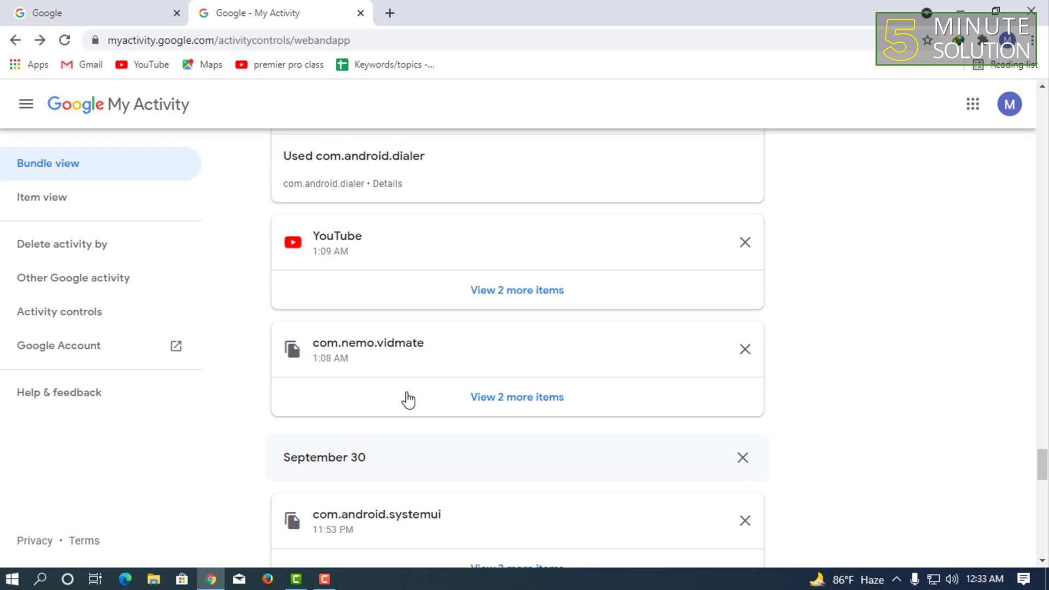
pyautogui.scroll(-3)
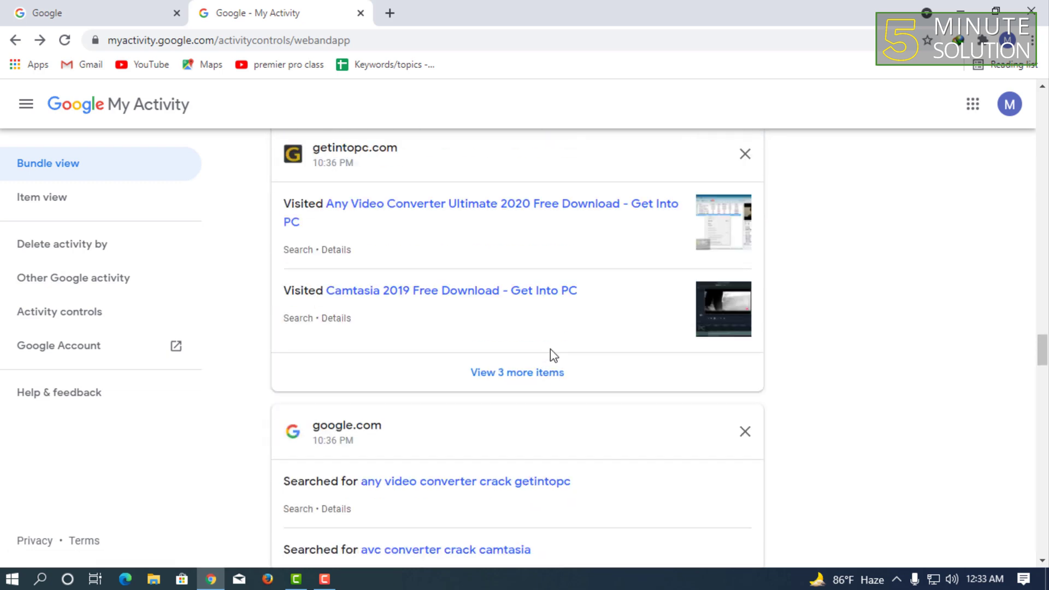
pyautogui.scroll(-3)
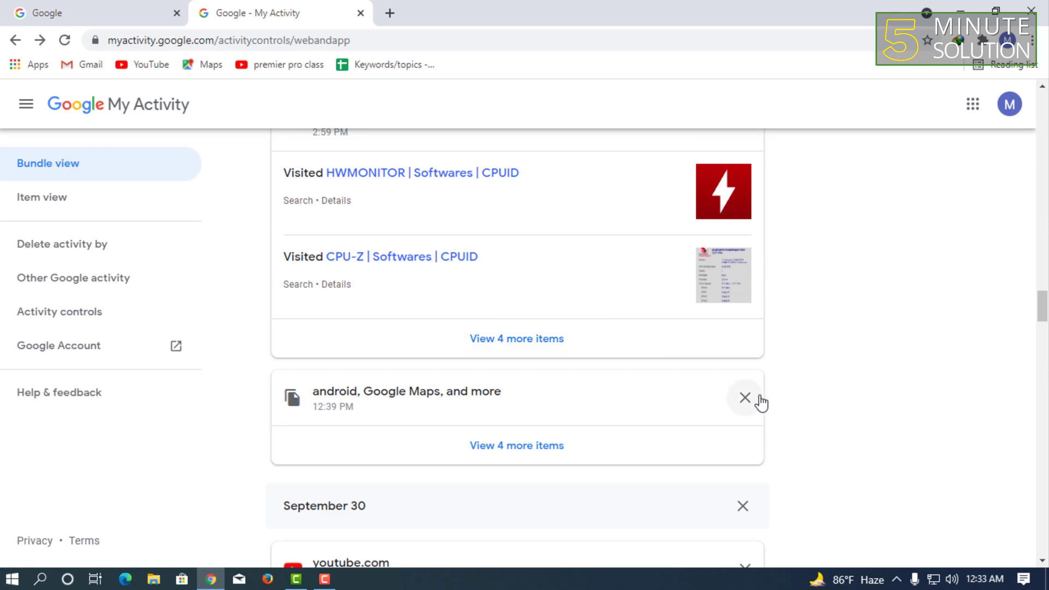
# - Remove the 'android, Google Maps, and more' bundle and confirm its deletion
pyautogui.click(746, 398)
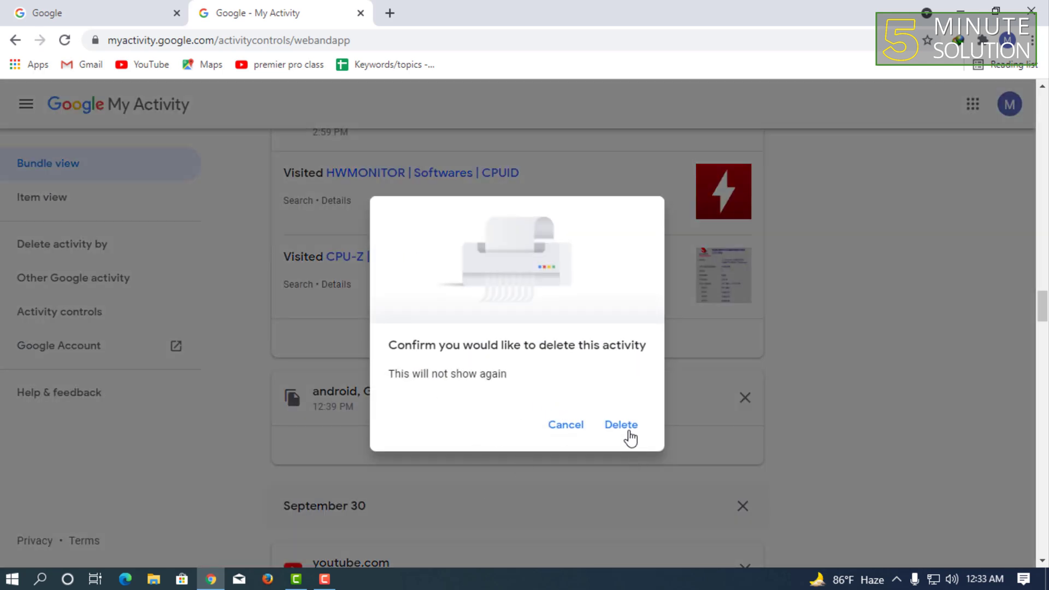
pyautogui.click(621, 424)
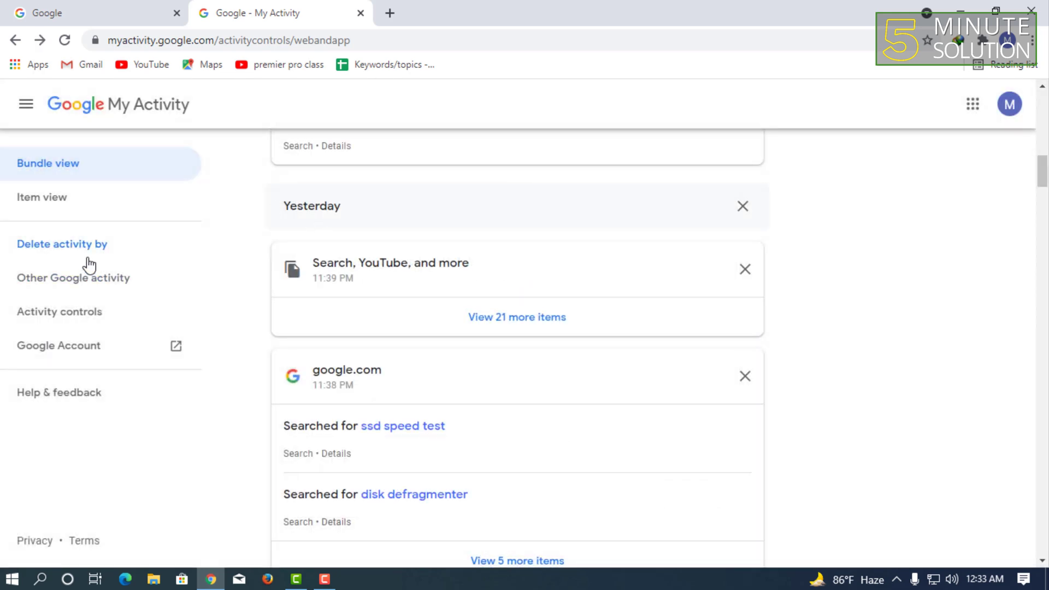
pyautogui.click(61, 245)
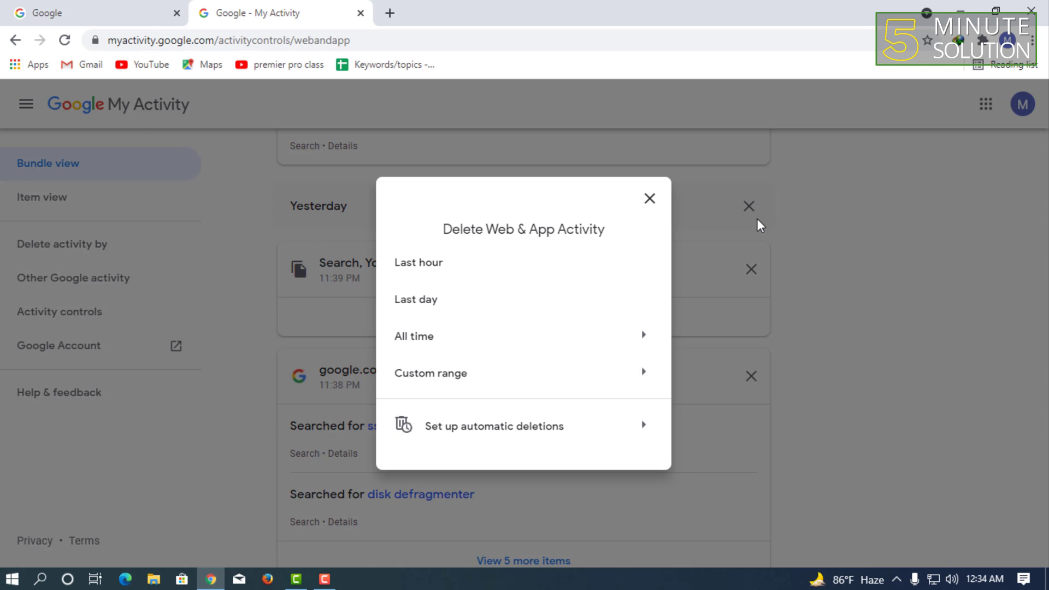
pyautogui.moveTo(512, 249)
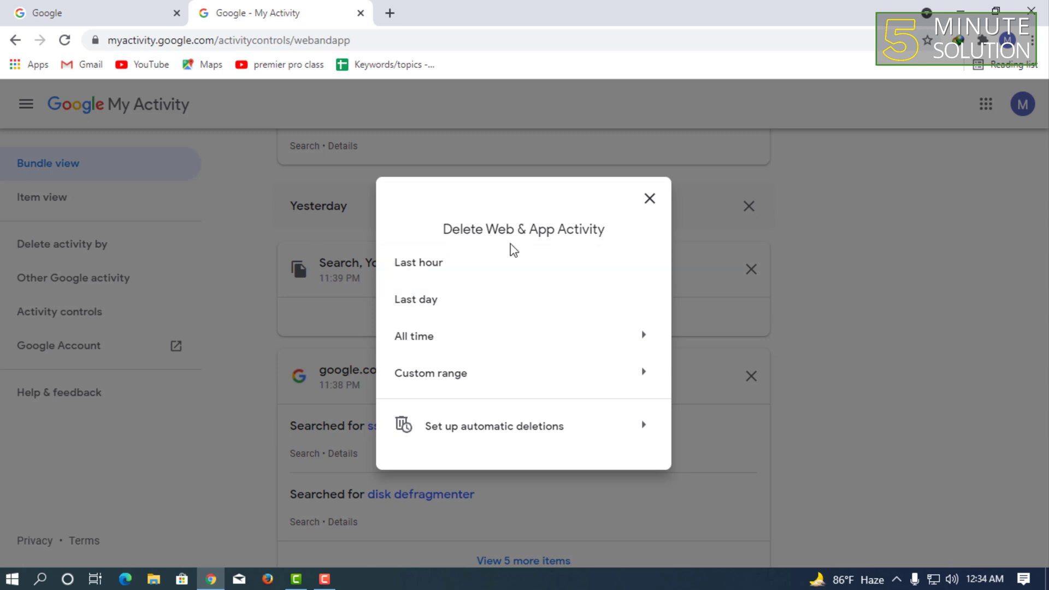
pyautogui.click(649, 198)
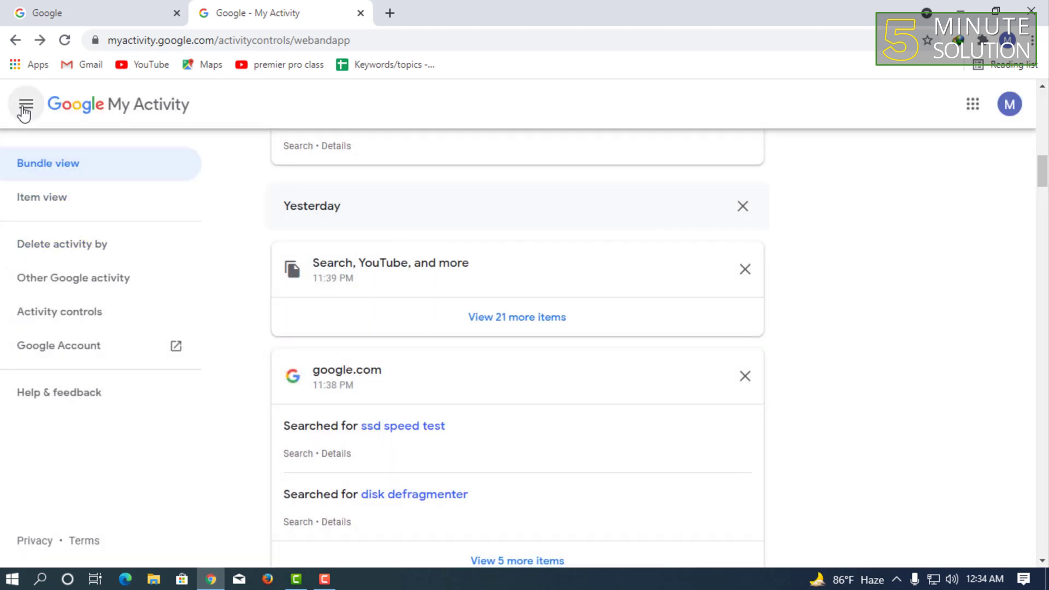
pyautogui.click(59, 312)
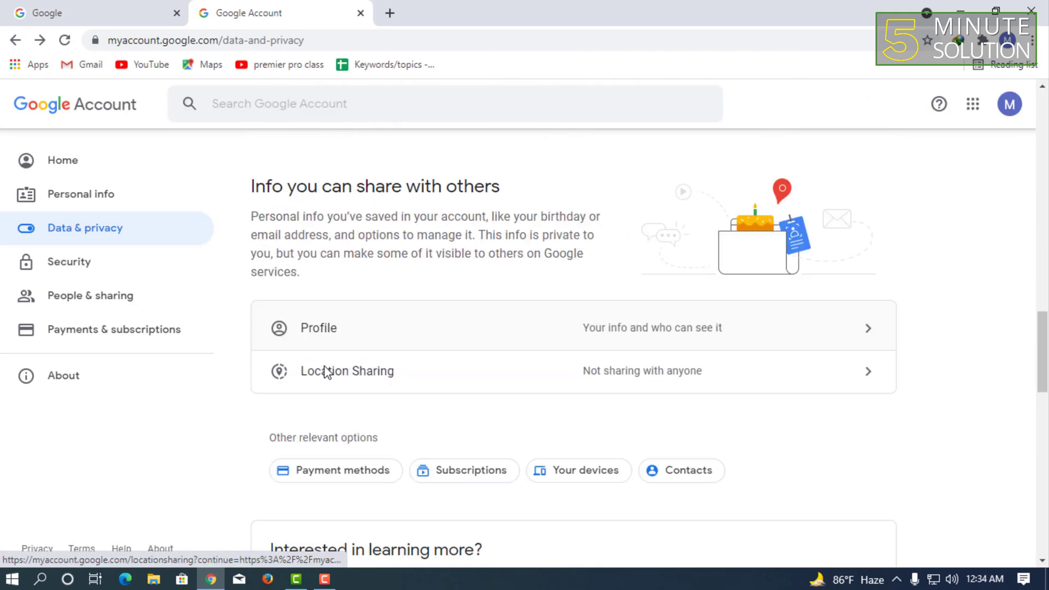
# - Under History settings on Data & privacy, enter the YouTube History controls
pyautogui.scroll(-3)
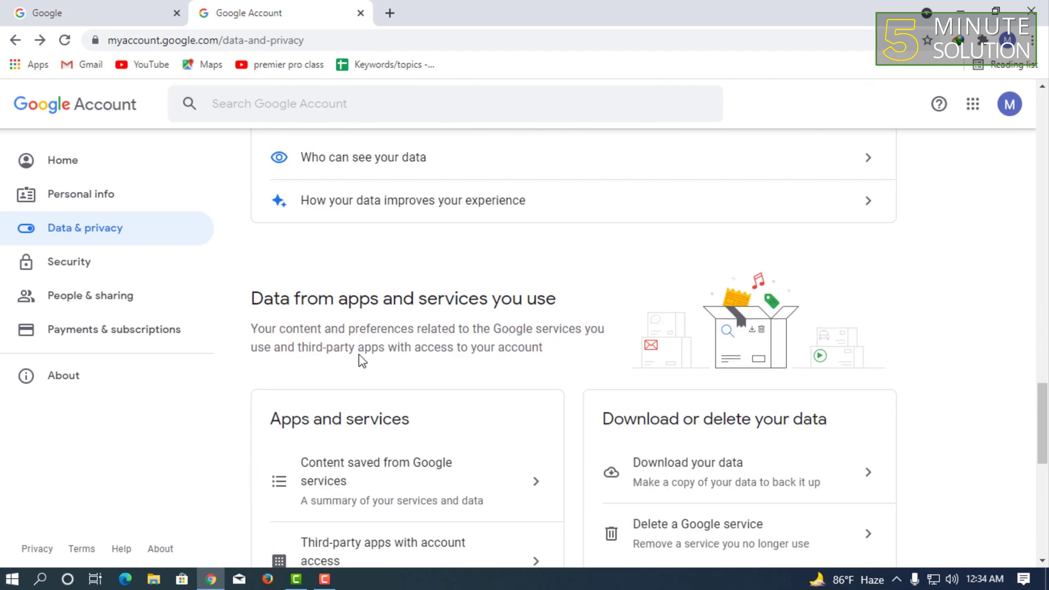
pyautogui.scroll(-3)
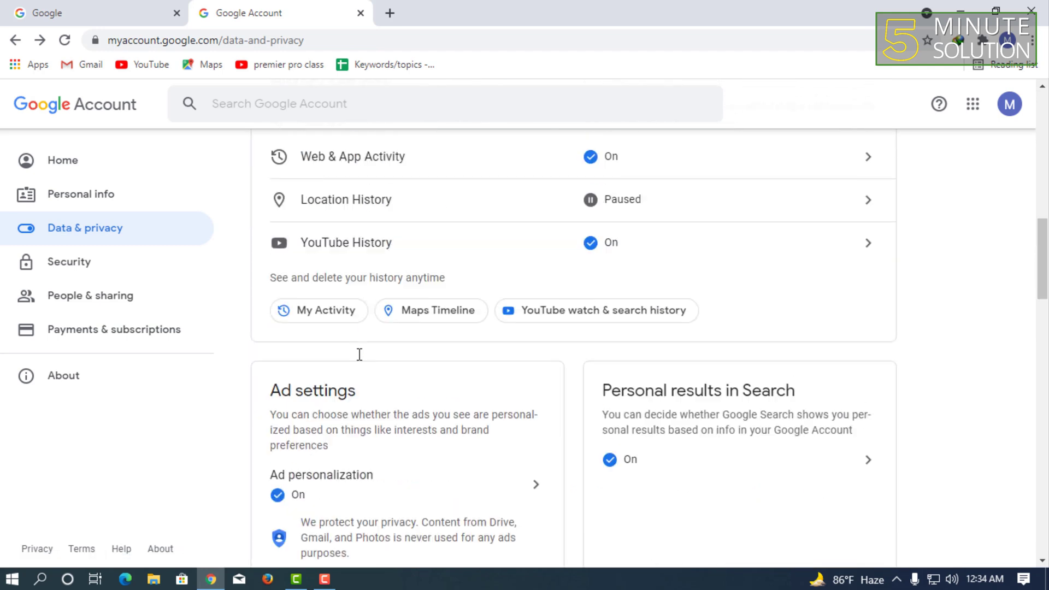
pyautogui.click(346, 243)
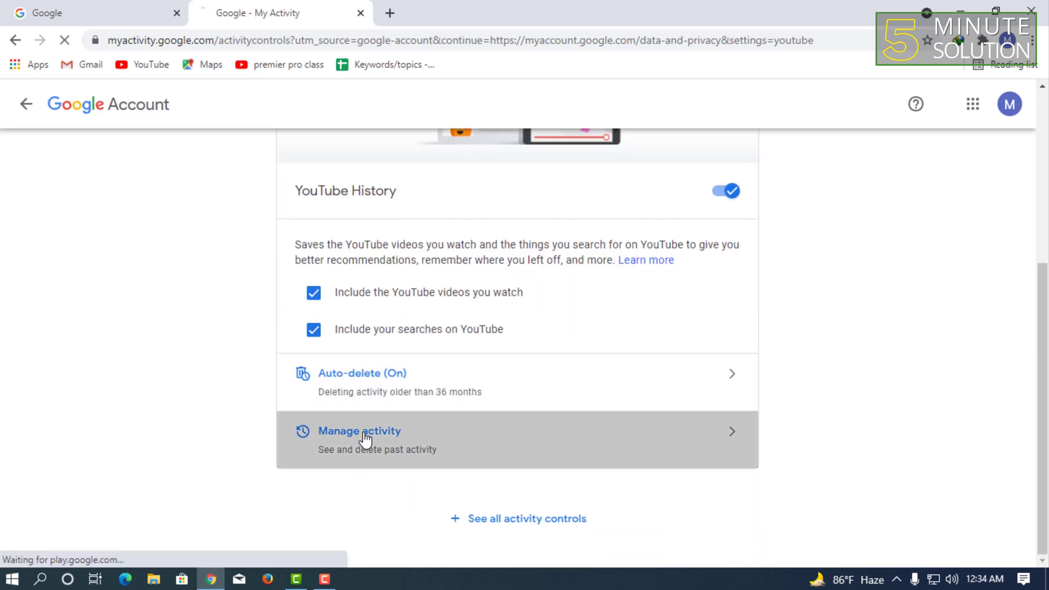
# - Browse the YouTube watch and search items via Manage activity, then go back to Data & privacy
pyautogui.click(359, 432)
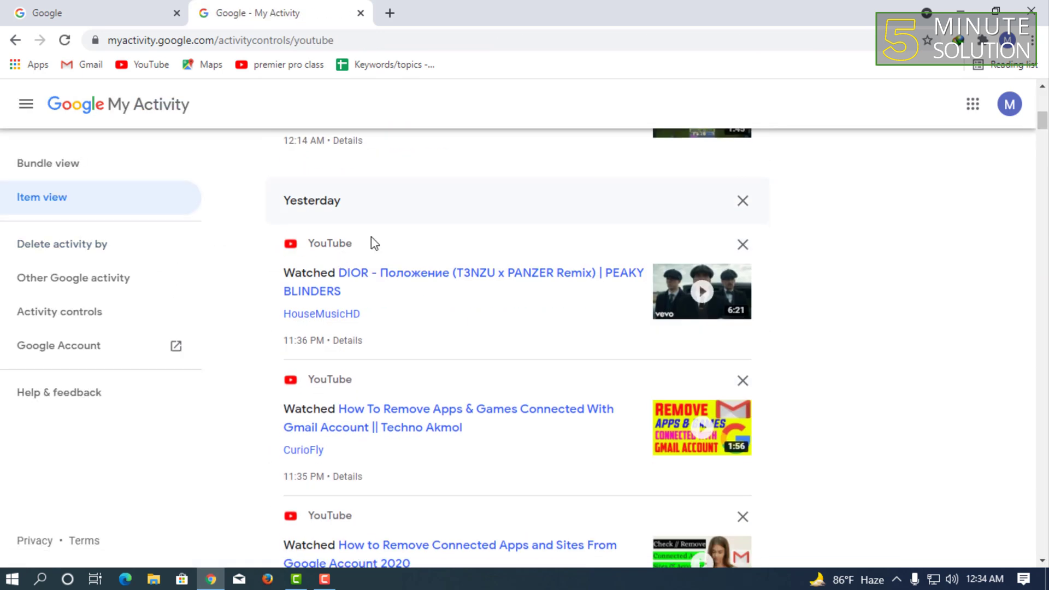
pyautogui.scroll(-3)
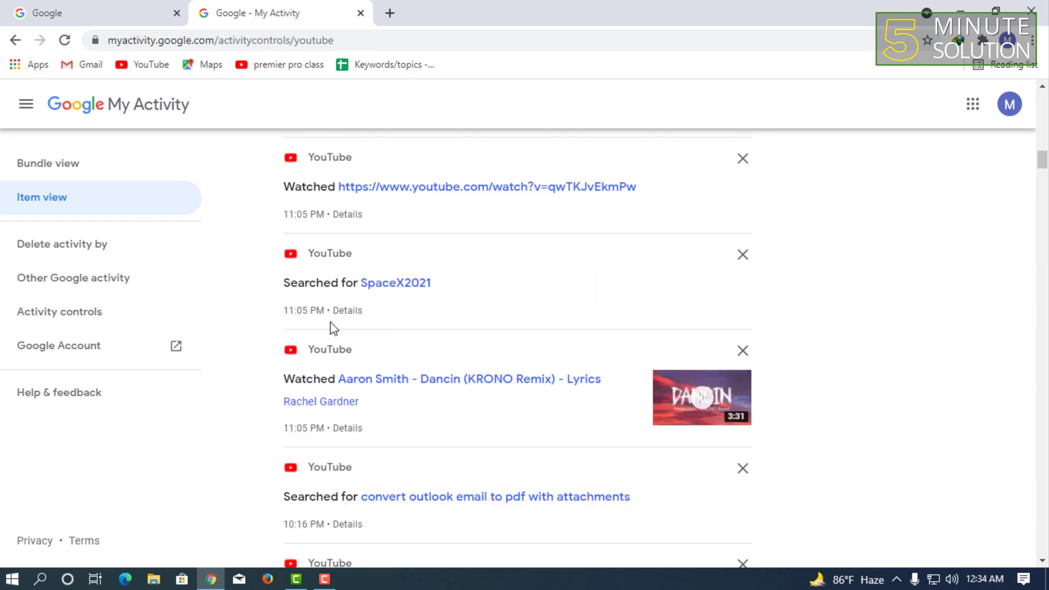
pyautogui.scroll(-3)
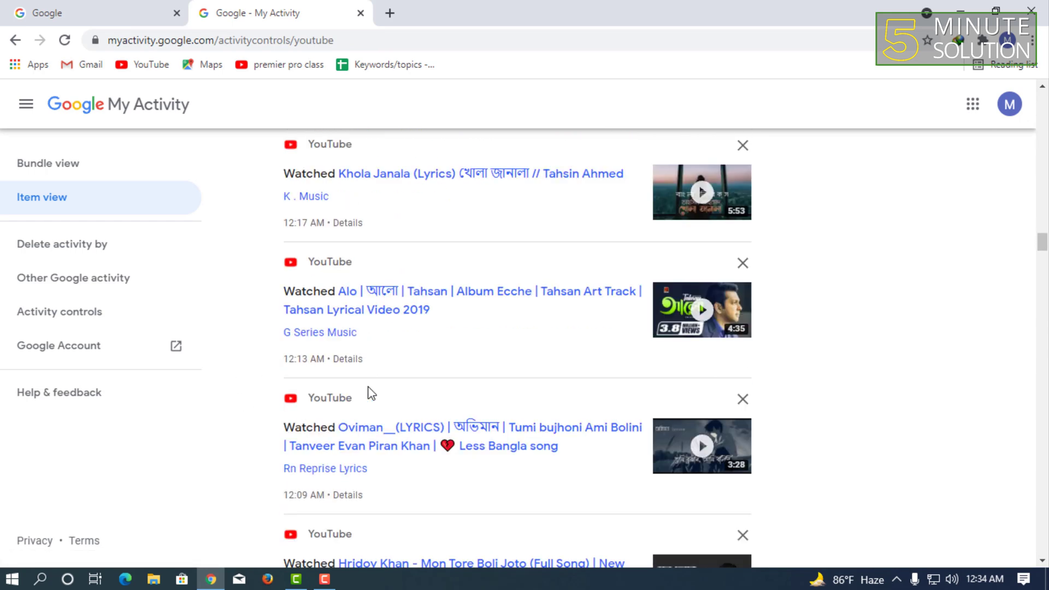
pyautogui.scroll(-3)
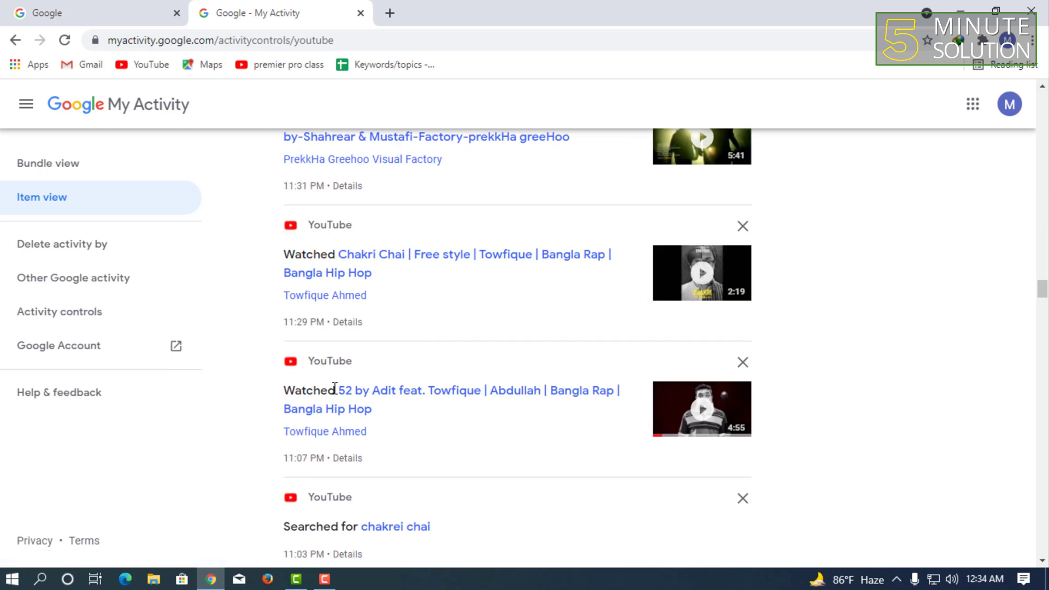
pyautogui.scroll(-3)
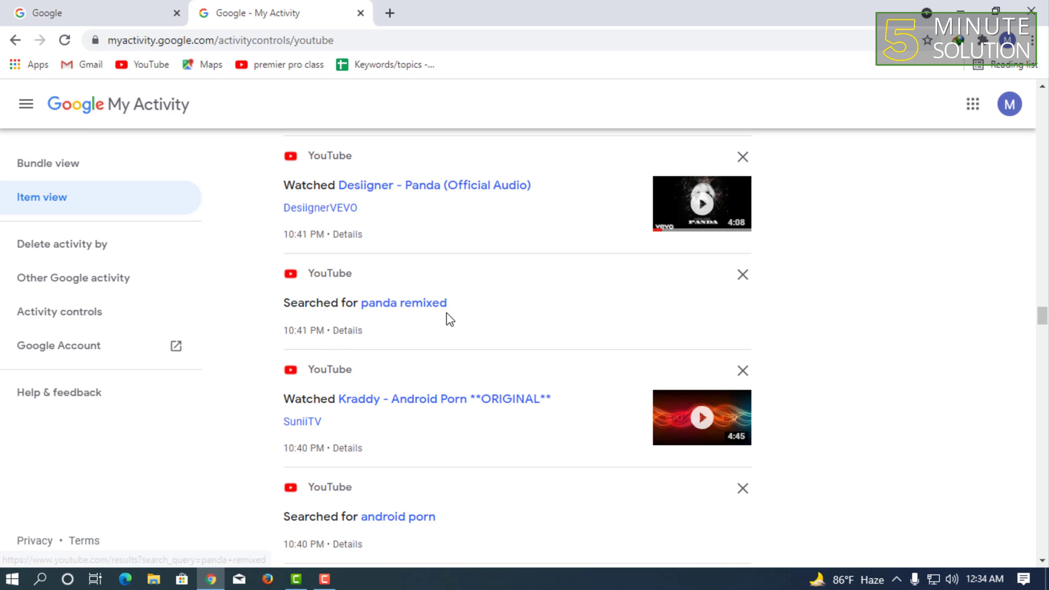
pyautogui.doubleClick(404, 303)
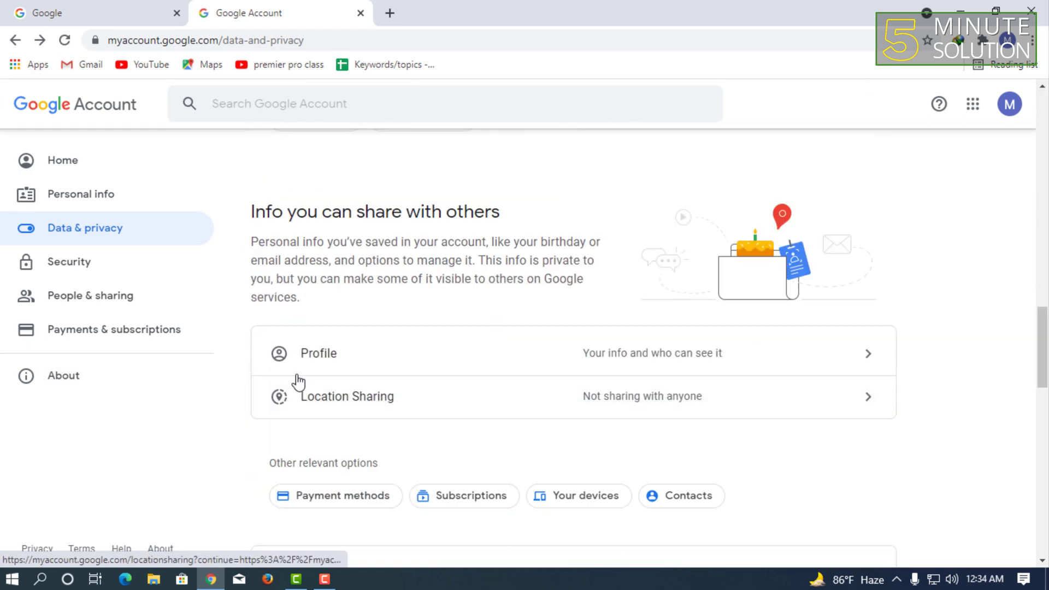
# - Return to the Google Account home page from the left sidebar
pyautogui.click(61, 160)
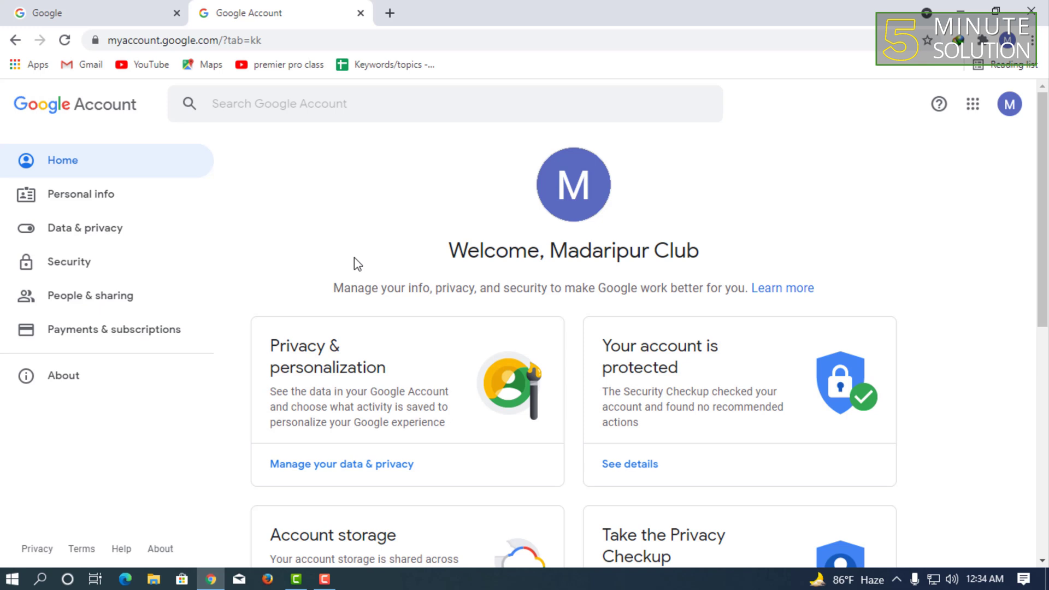
pyautogui.moveTo(374, 278)
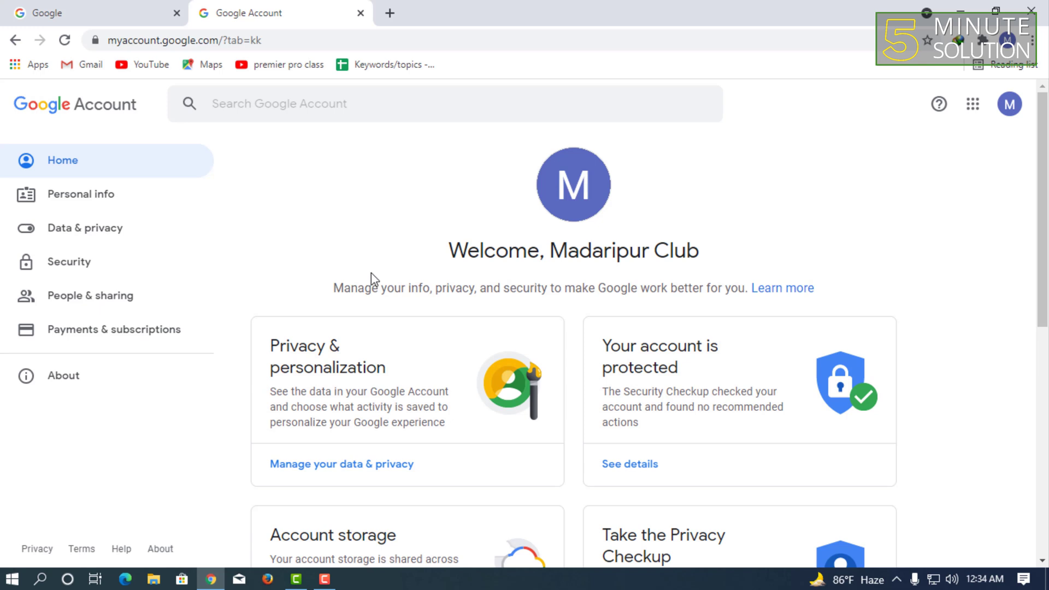
pyautogui.moveTo(369, 269)
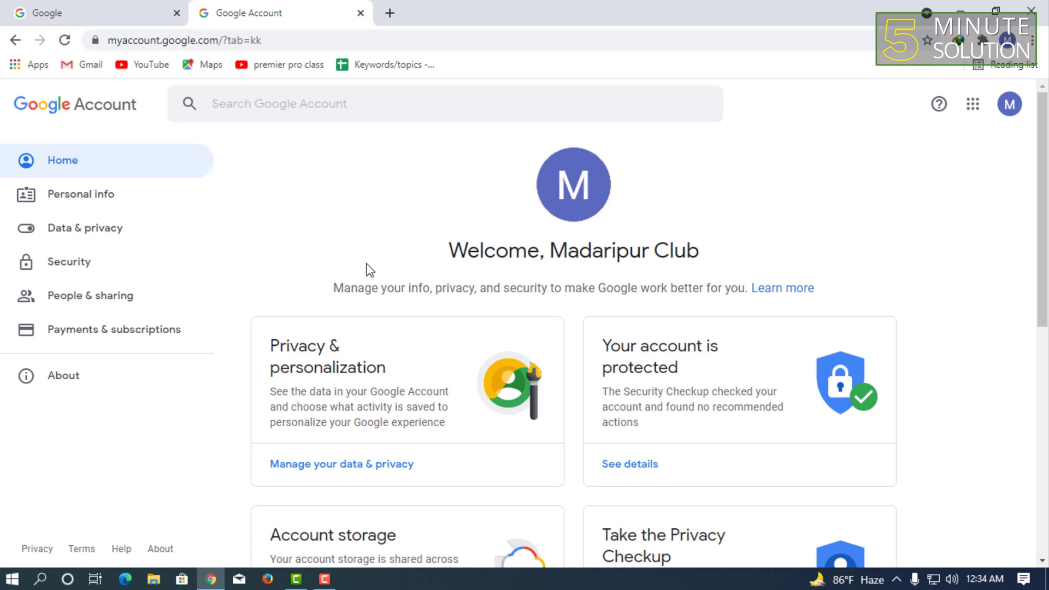